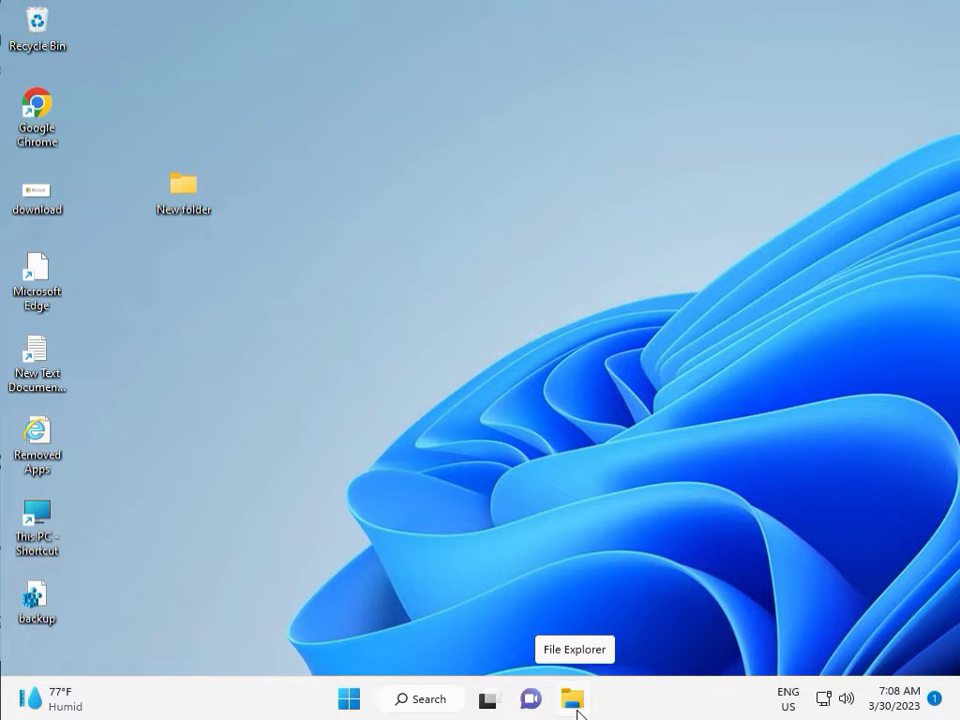
# Launch Settings from the Start menu and scroll the System page down to Troubleshoot.
pyautogui.click(348, 698)
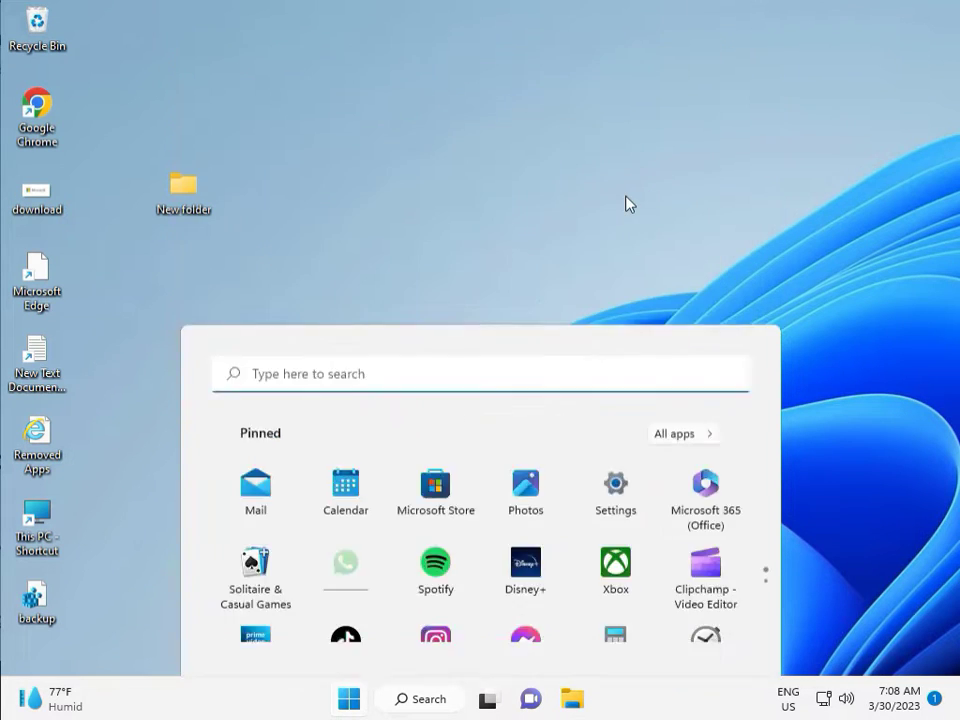
pyautogui.click(615, 484)
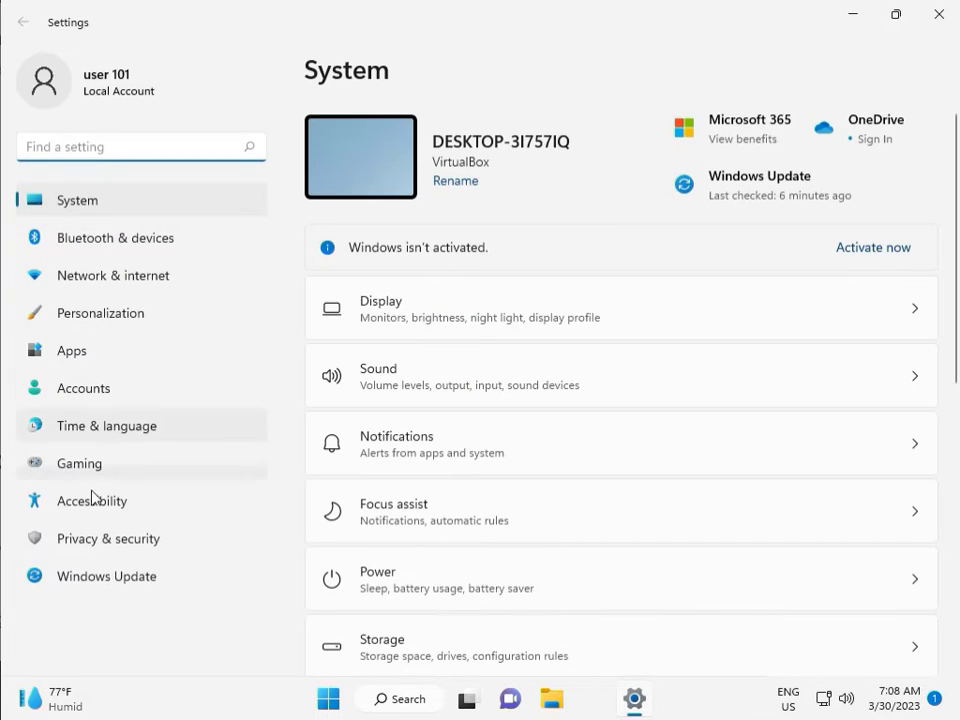
pyautogui.moveTo(110, 200)
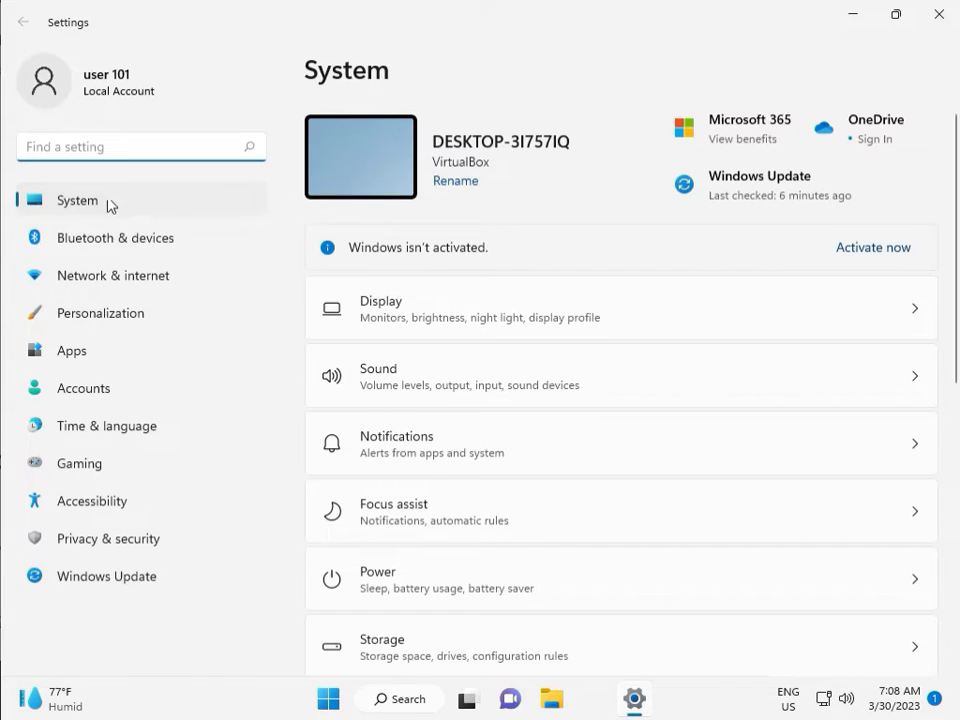
pyautogui.scroll(-3)
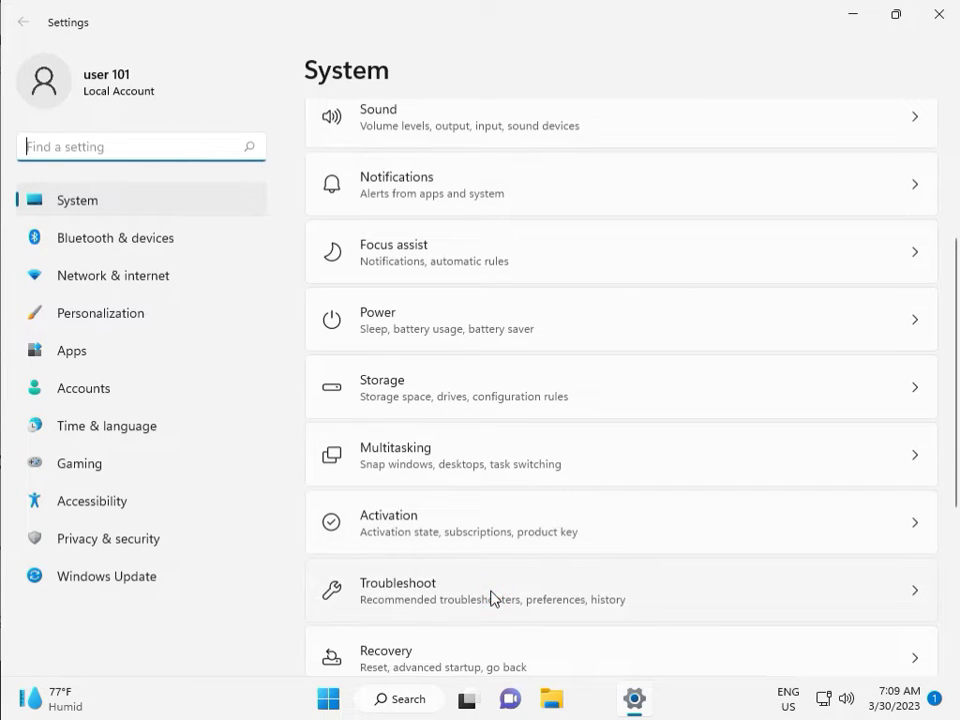
# Run the Windows Update troubleshooter from Other troubleshooters and dismiss its finished report.
pyautogui.click(620, 590)
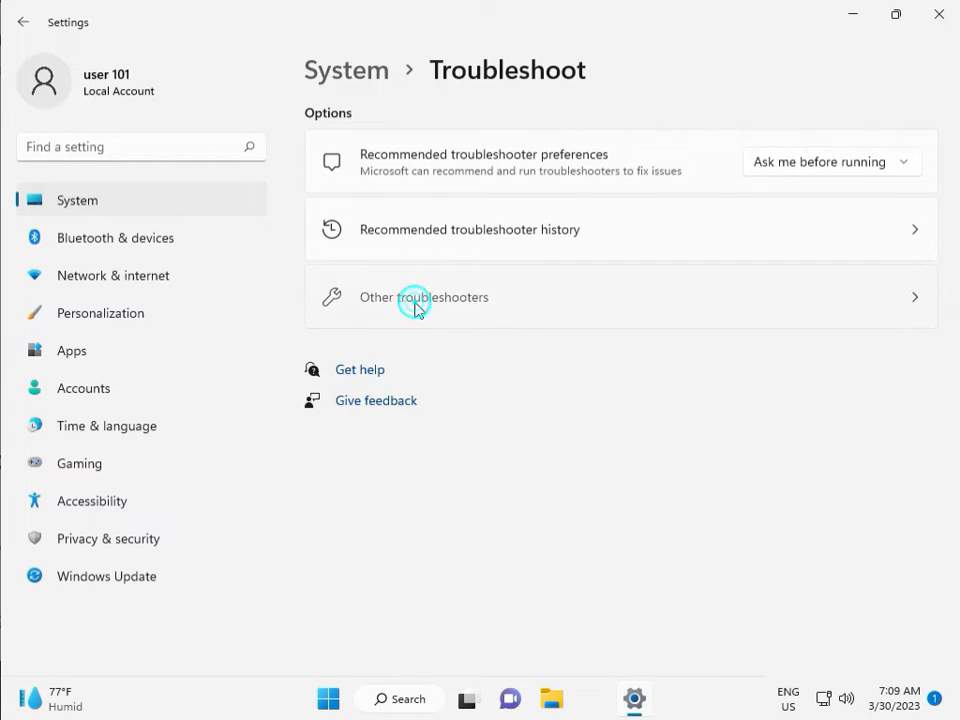
pyautogui.click(424, 297)
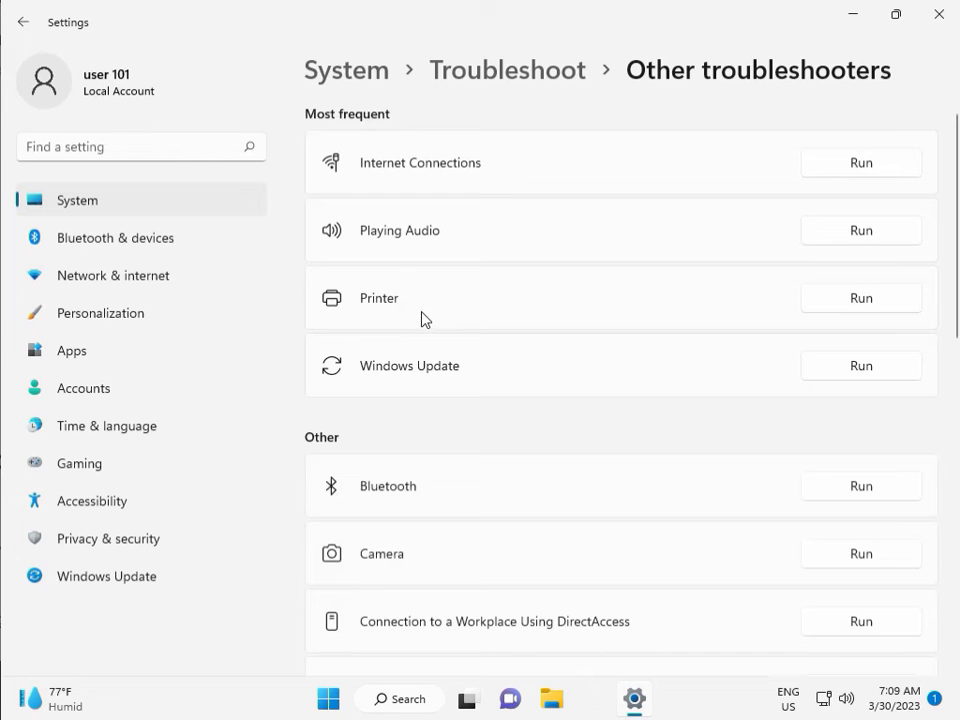
pyautogui.moveTo(365, 375)
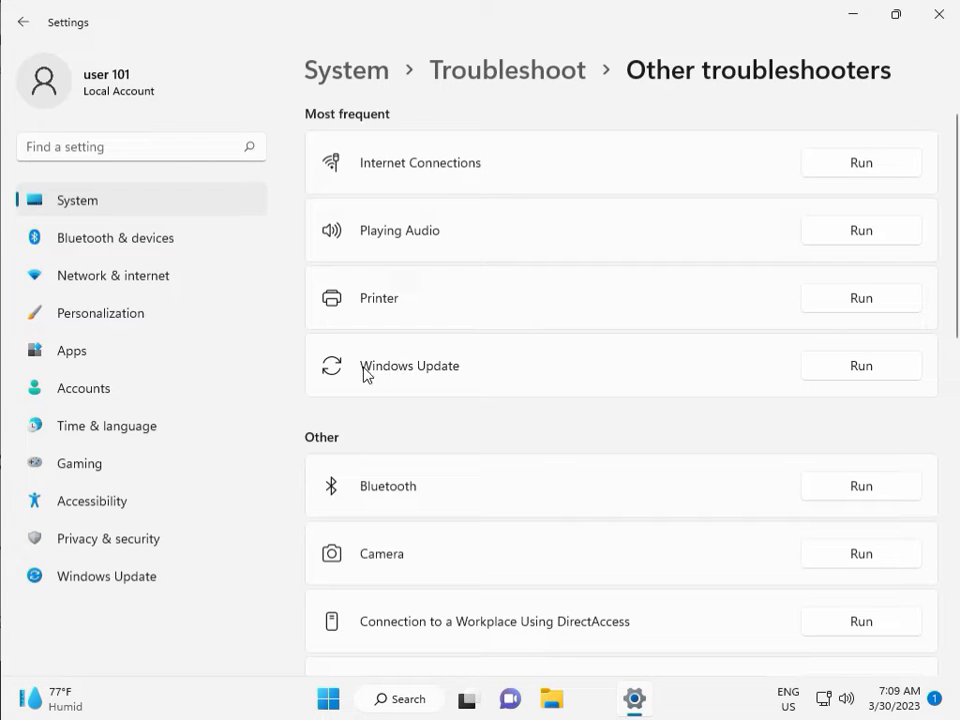
pyautogui.click(860, 365)
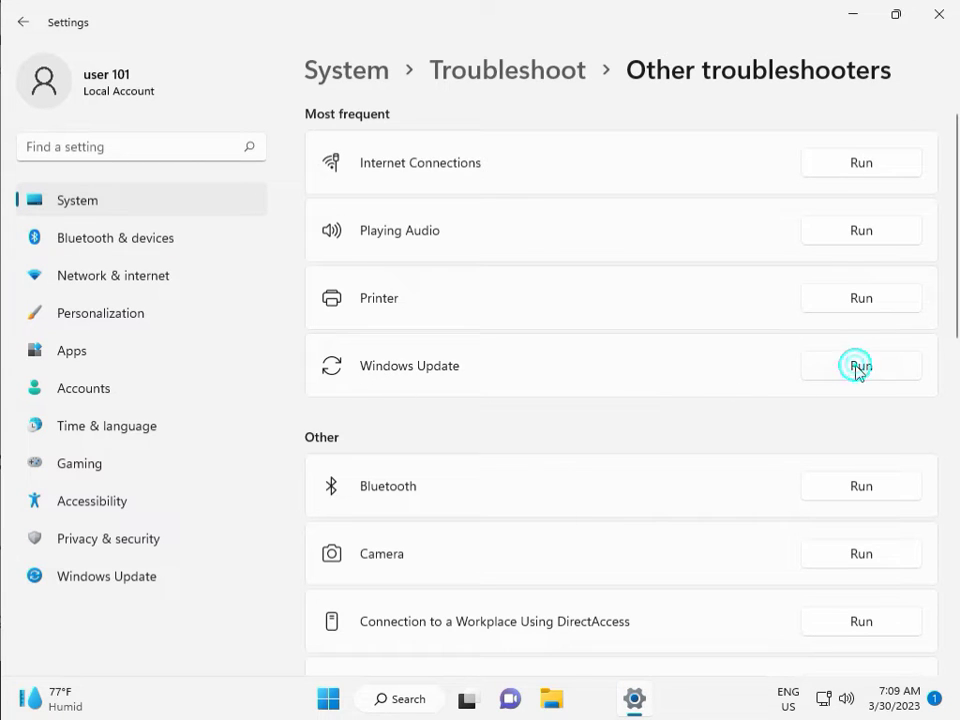
pyautogui.click(859, 365)
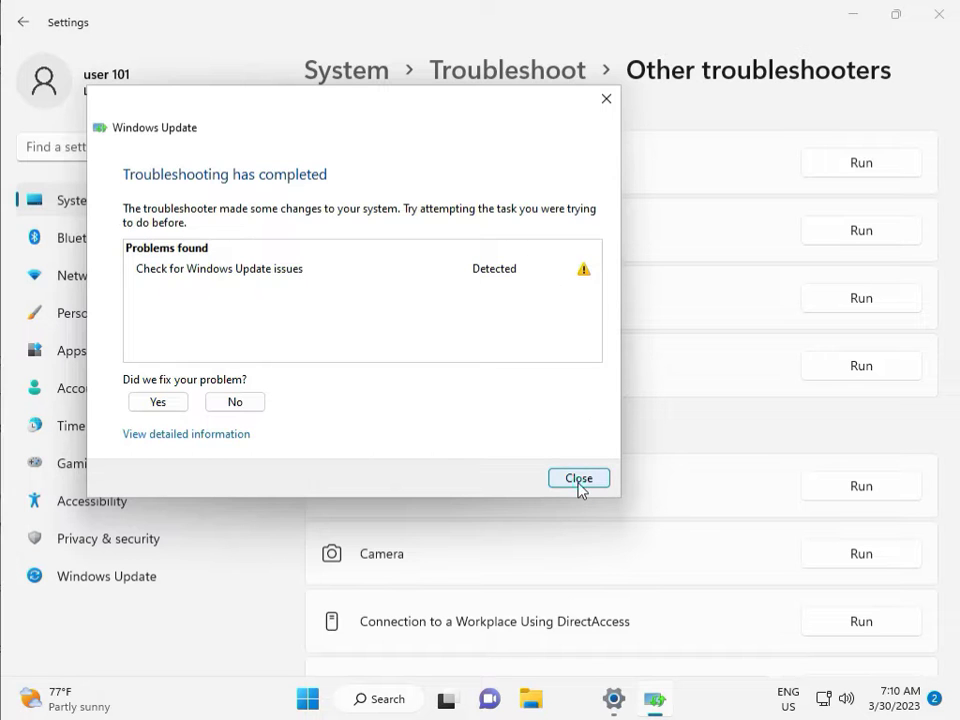
pyautogui.click(578, 477)
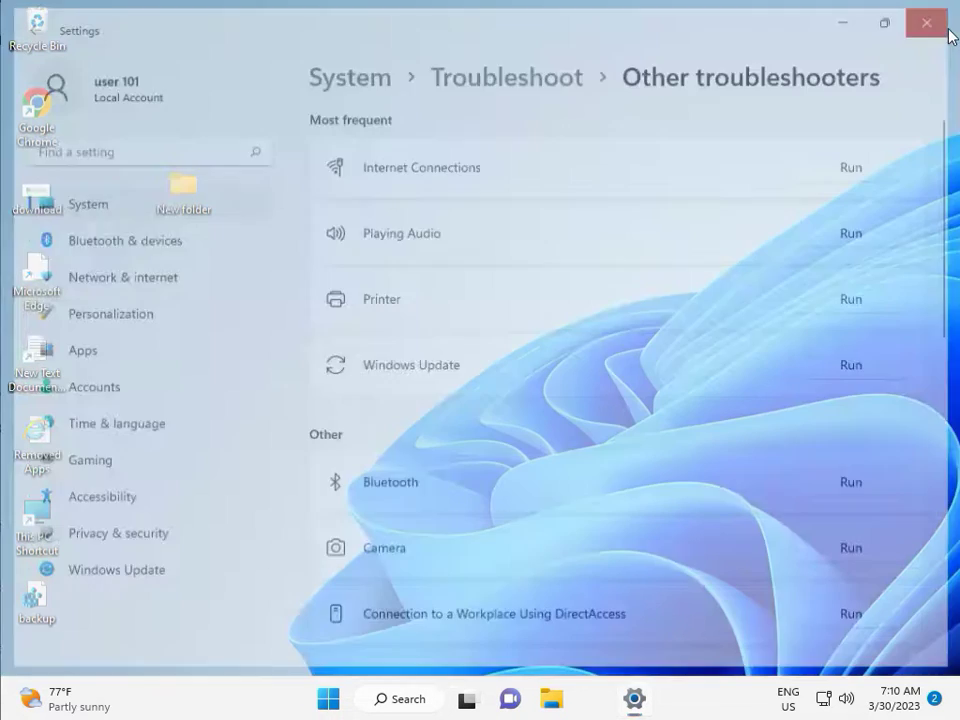
# Close Settings and open Local Disk (C:) from This PC in File Explorer.
pyautogui.click(925, 22)
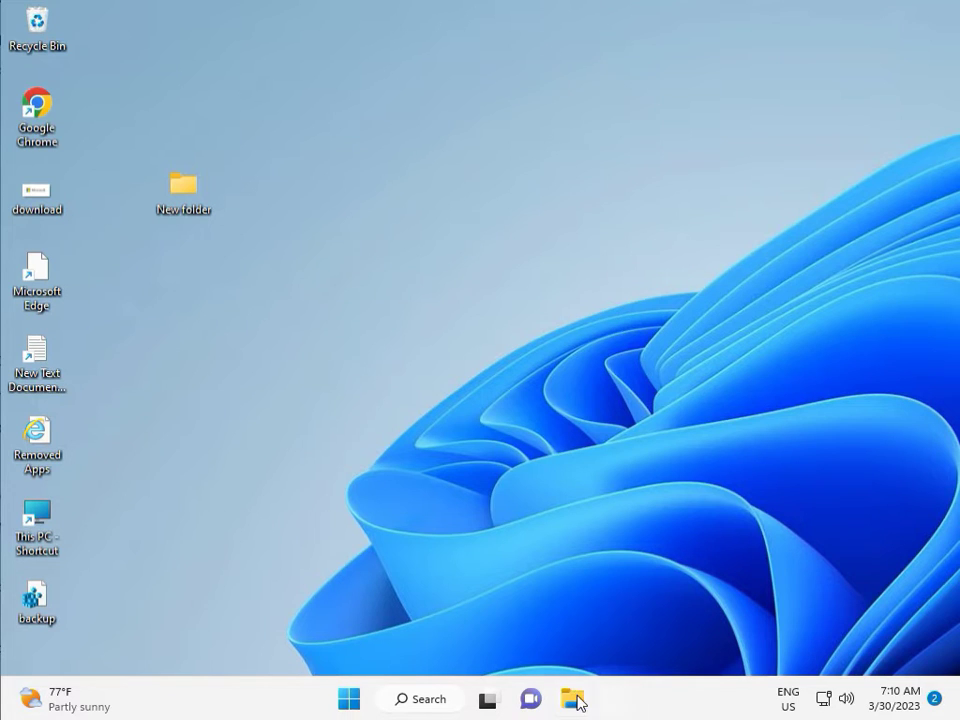
pyautogui.click(572, 698)
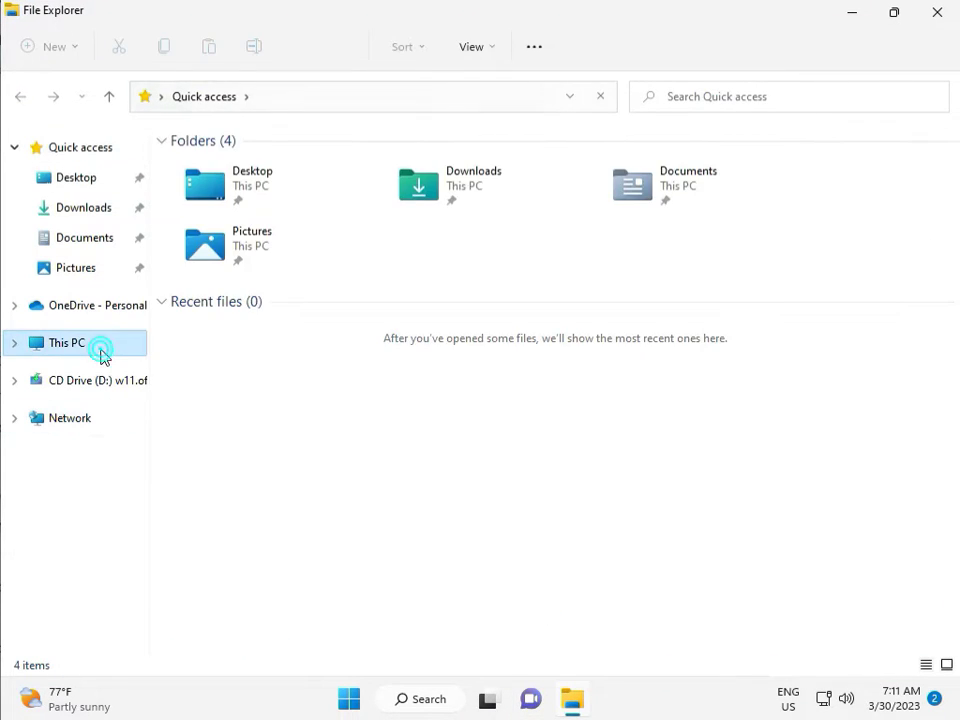
pyautogui.click(66, 342)
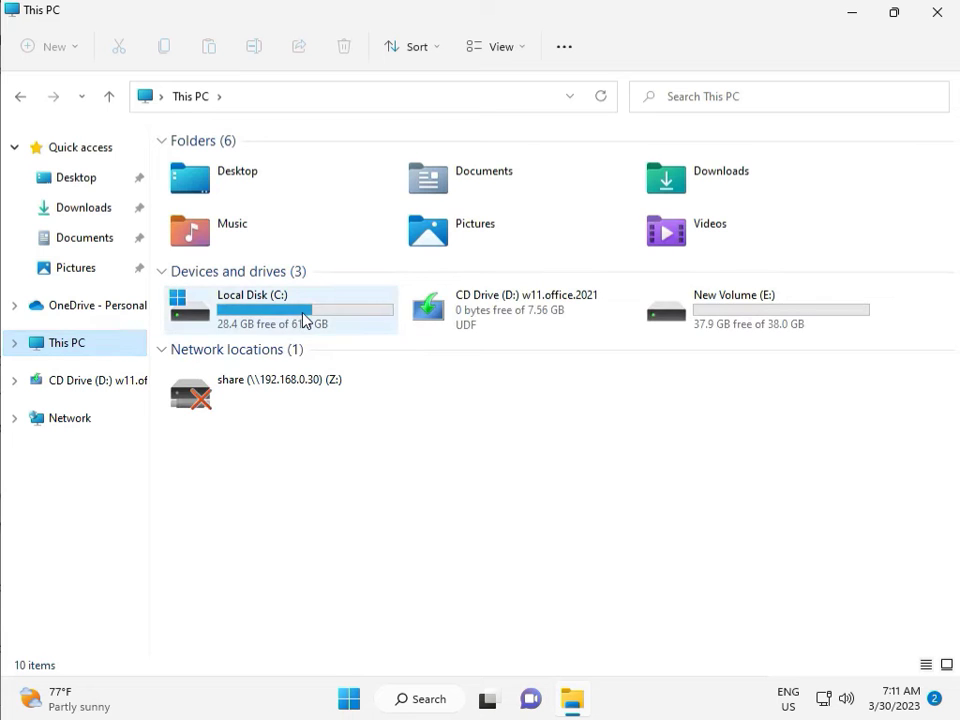
pyautogui.doubleClick(251, 308)
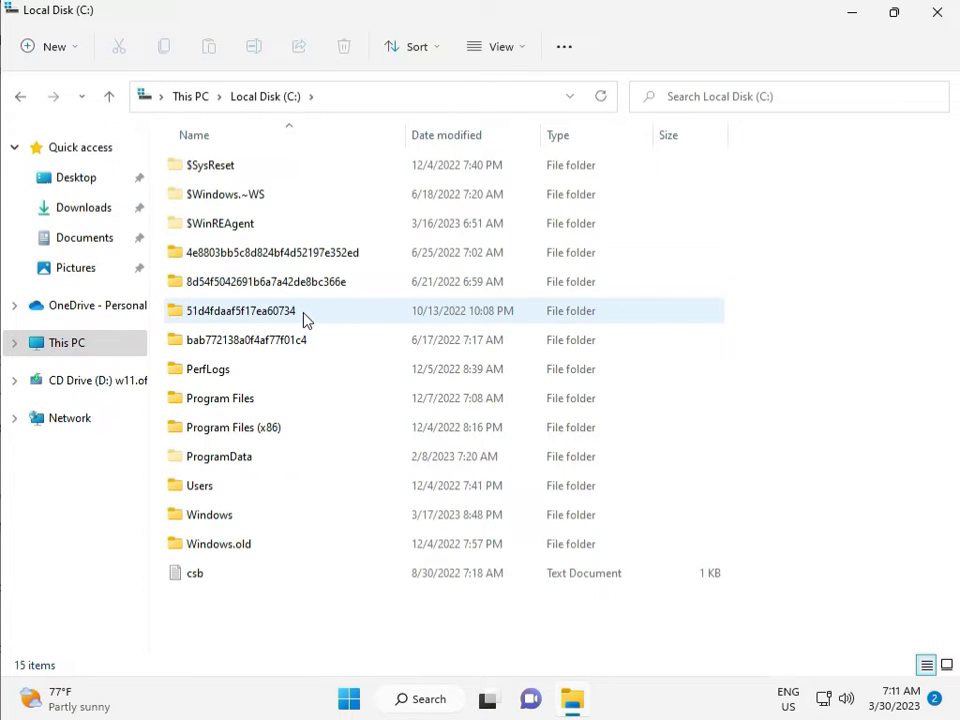
# Browse into C:\Windows\SoftwareDistribution.
pyautogui.click(209, 514)
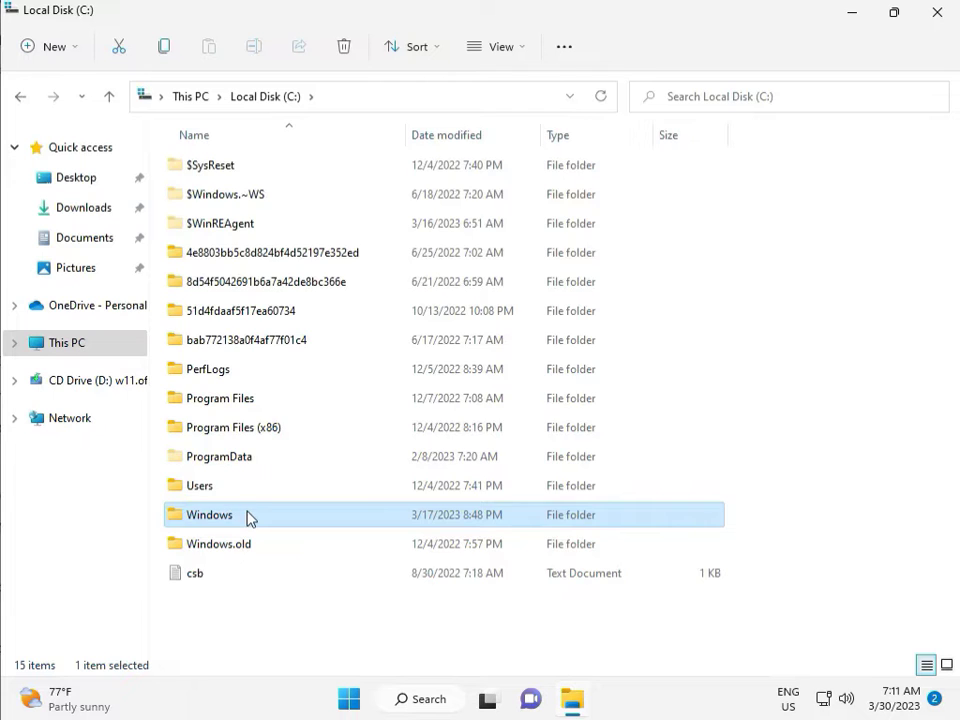
pyautogui.doubleClick(209, 514)
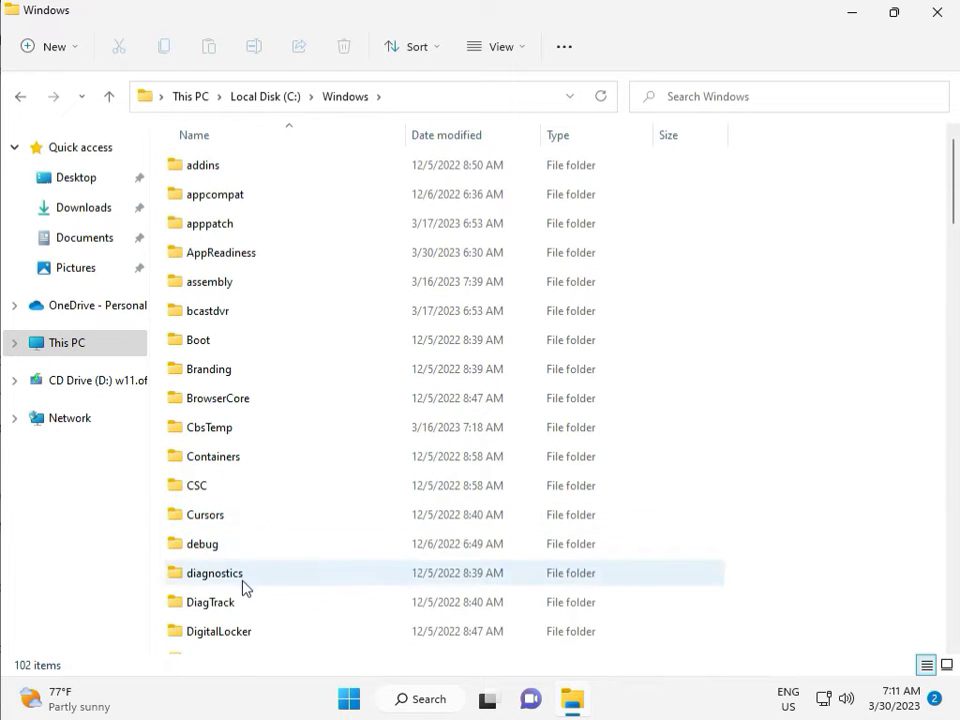
pyautogui.scroll(-3)
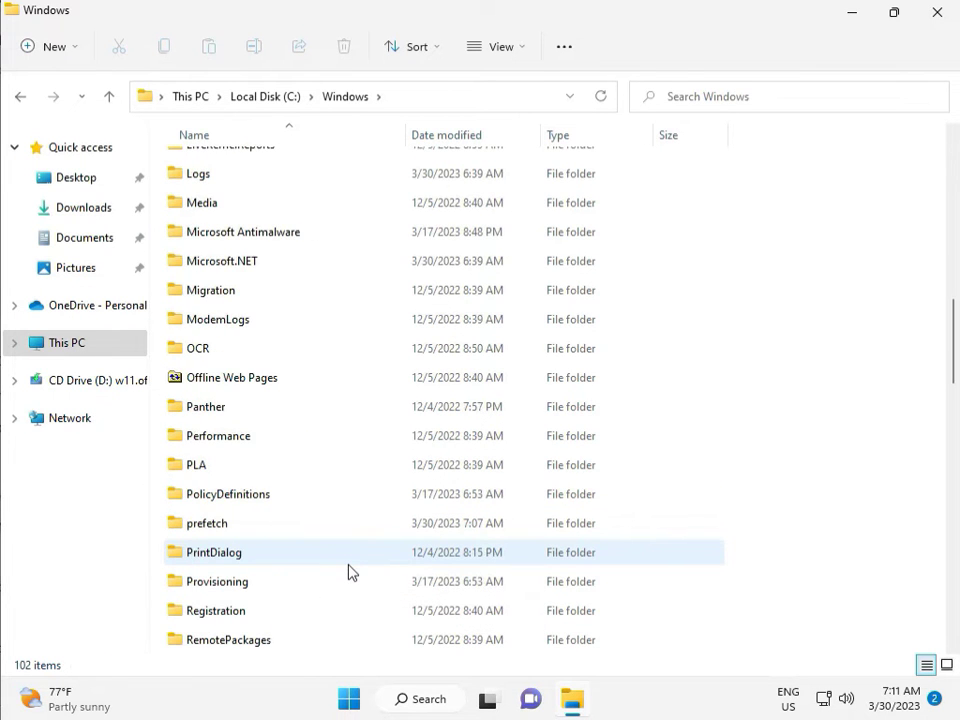
pyautogui.scroll(-3)
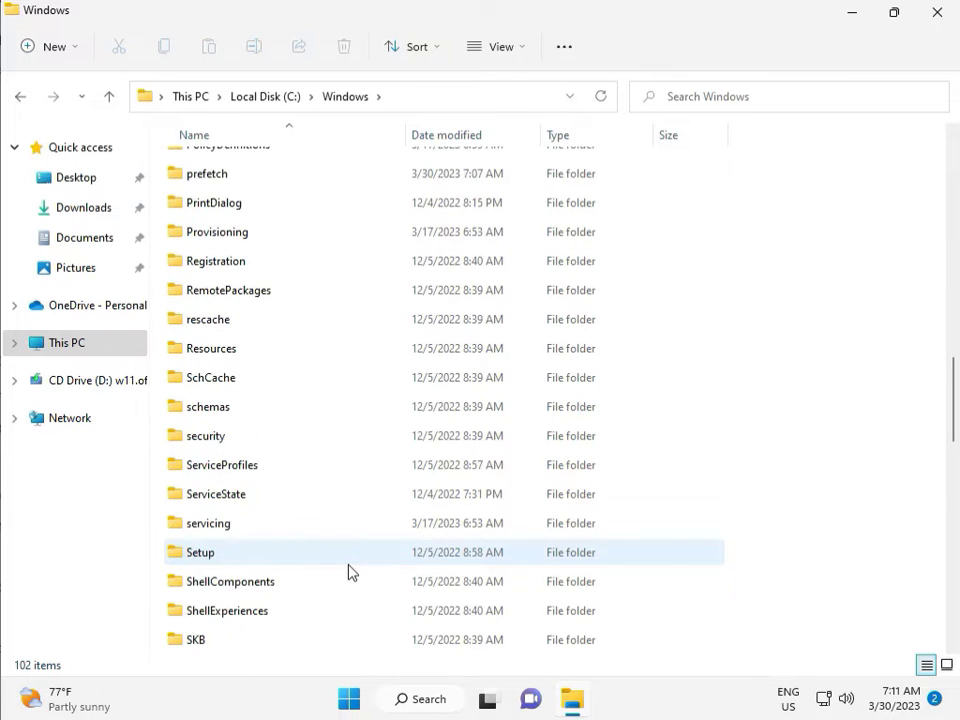
pyautogui.scroll(-3)
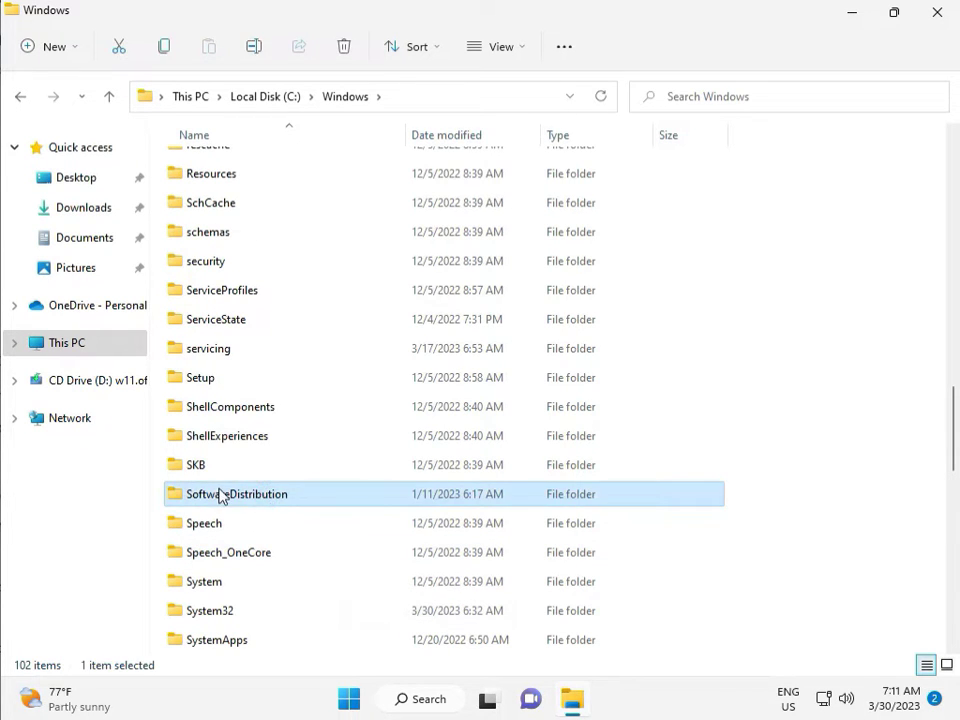
pyautogui.doubleClick(237, 493)
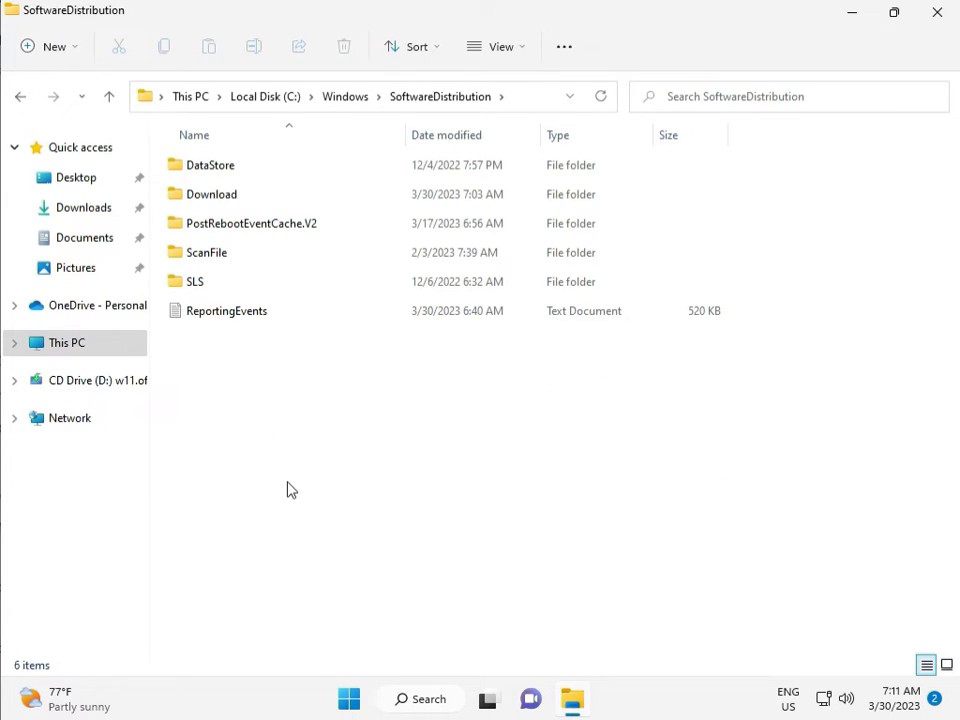
pyautogui.click(489, 698)
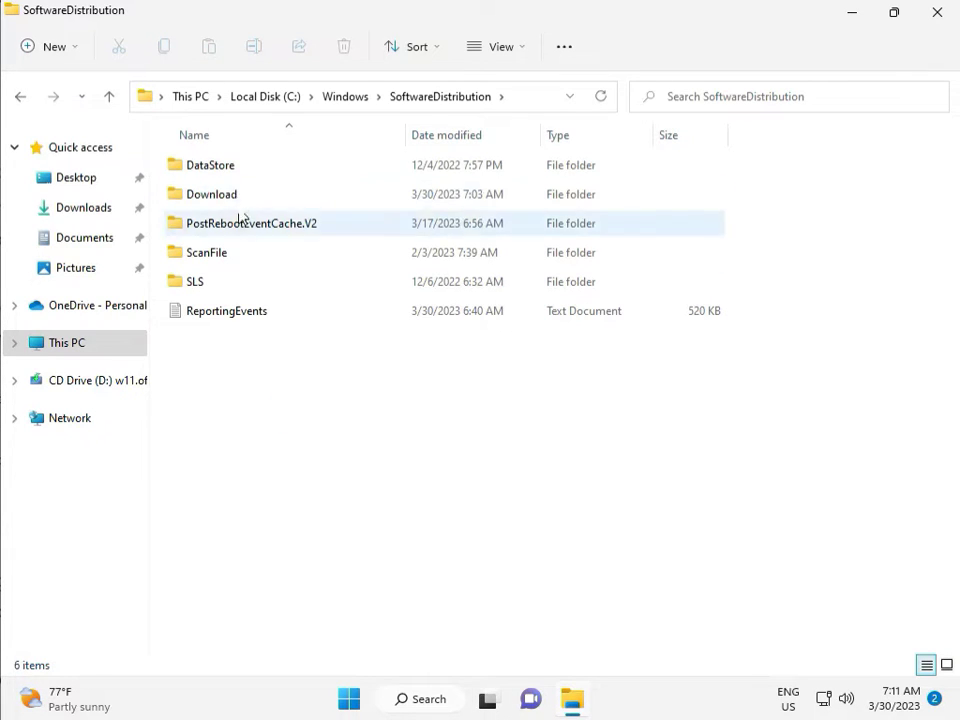
# Delete all 12 items in the Download folder with administrator approval, then return to SoftwareDistribution.
pyautogui.doubleClick(211, 194)
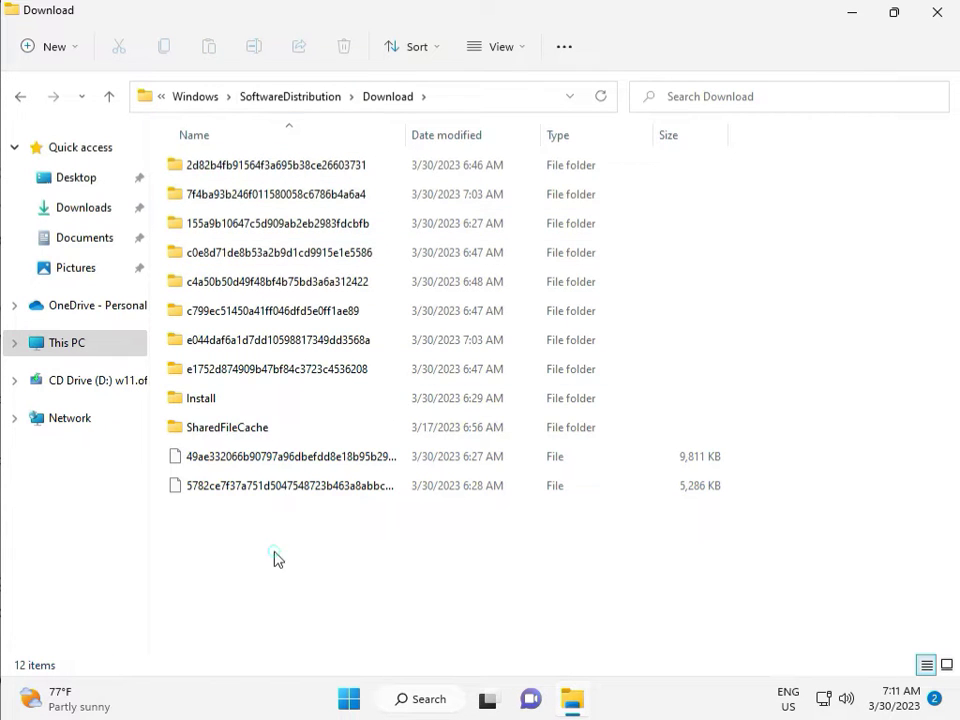
pyautogui.press('ctrl+a')
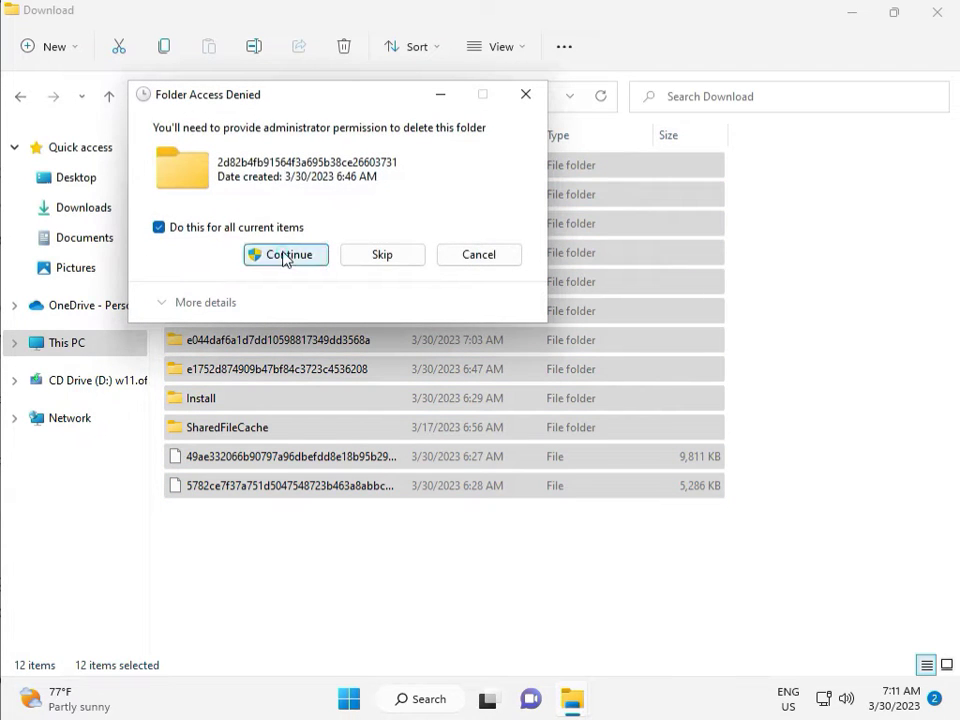
pyautogui.click(285, 254)
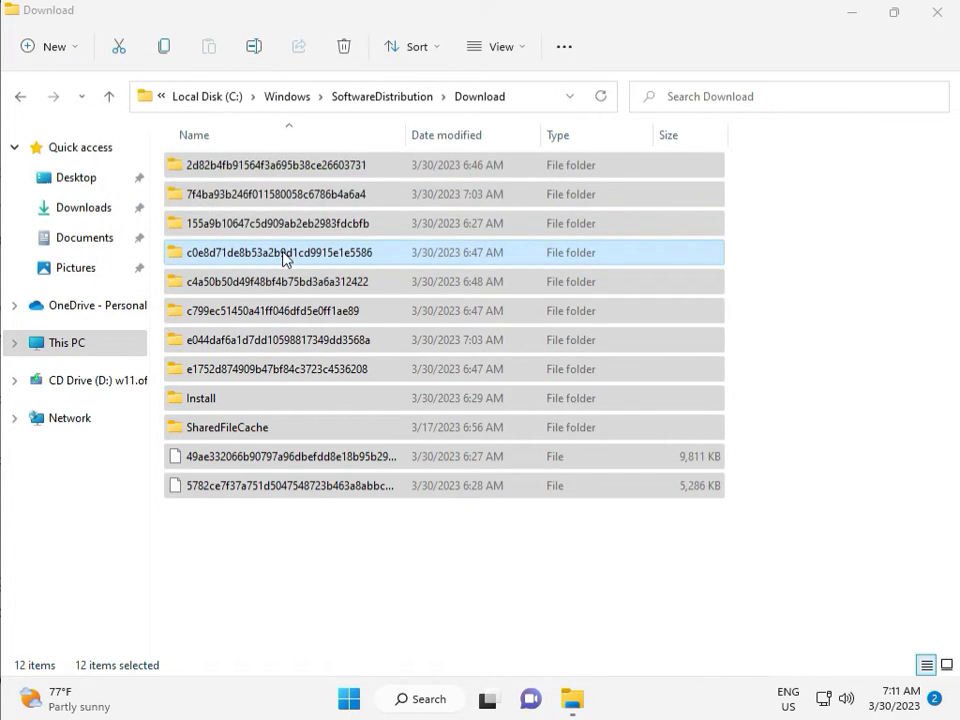
pyautogui.click(382, 96)
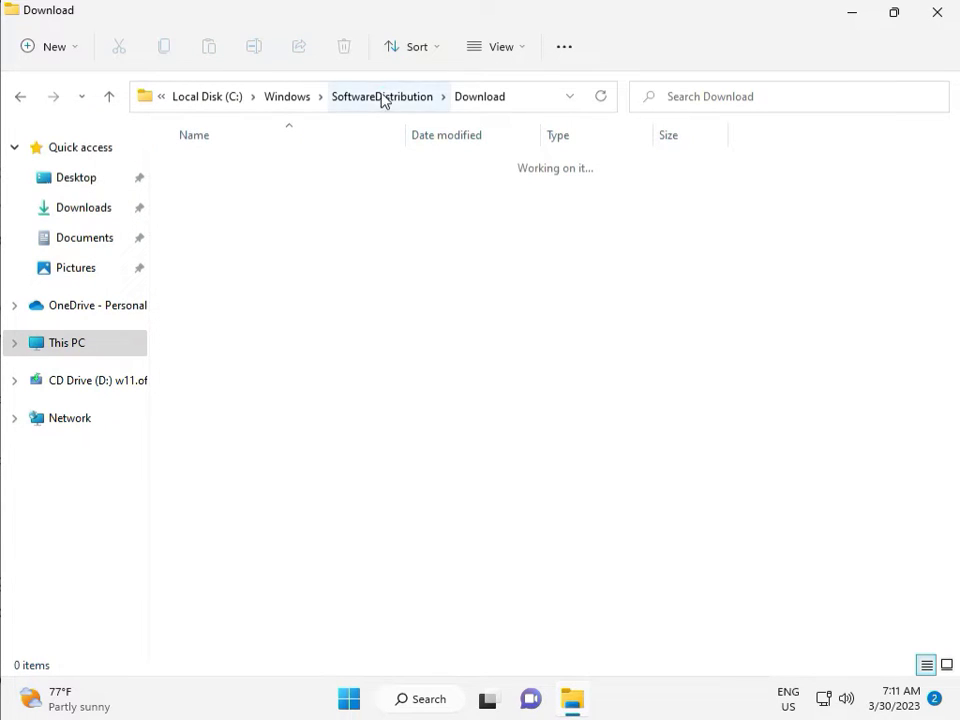
pyautogui.click(382, 96)
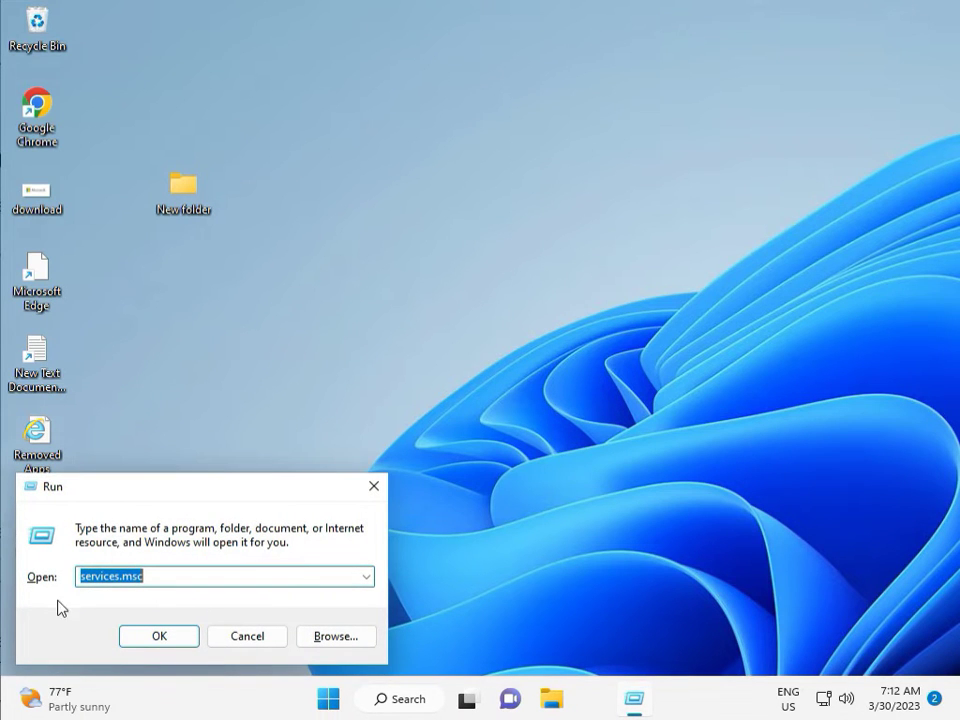
# Restart the Windows Update service, set its startup type to Automatic, and close Services.
pyautogui.click(158, 636)
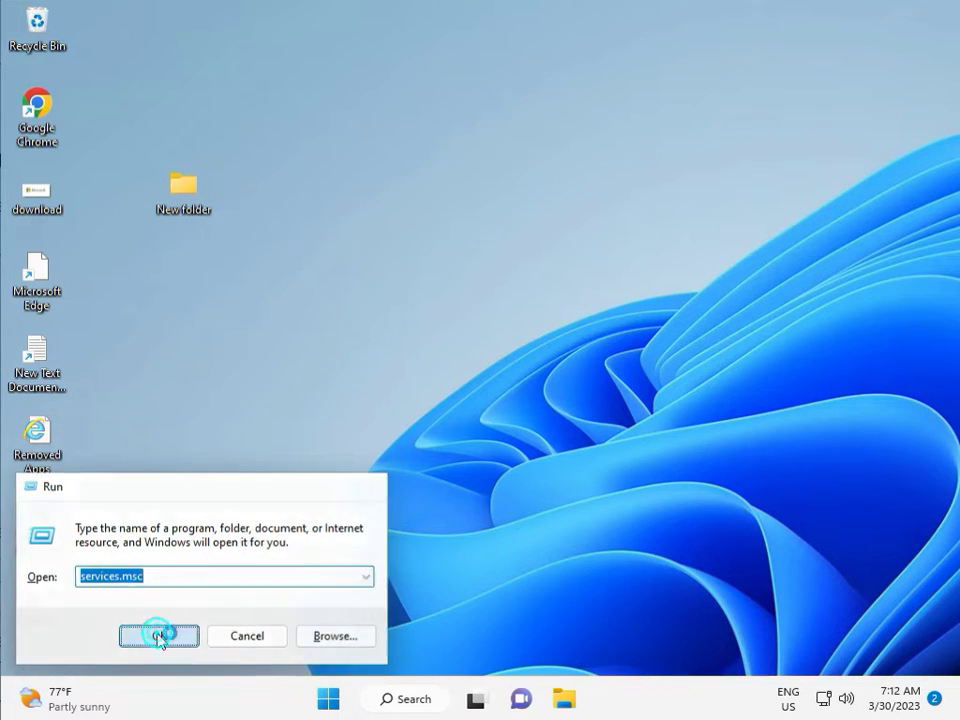
pyautogui.click(158, 636)
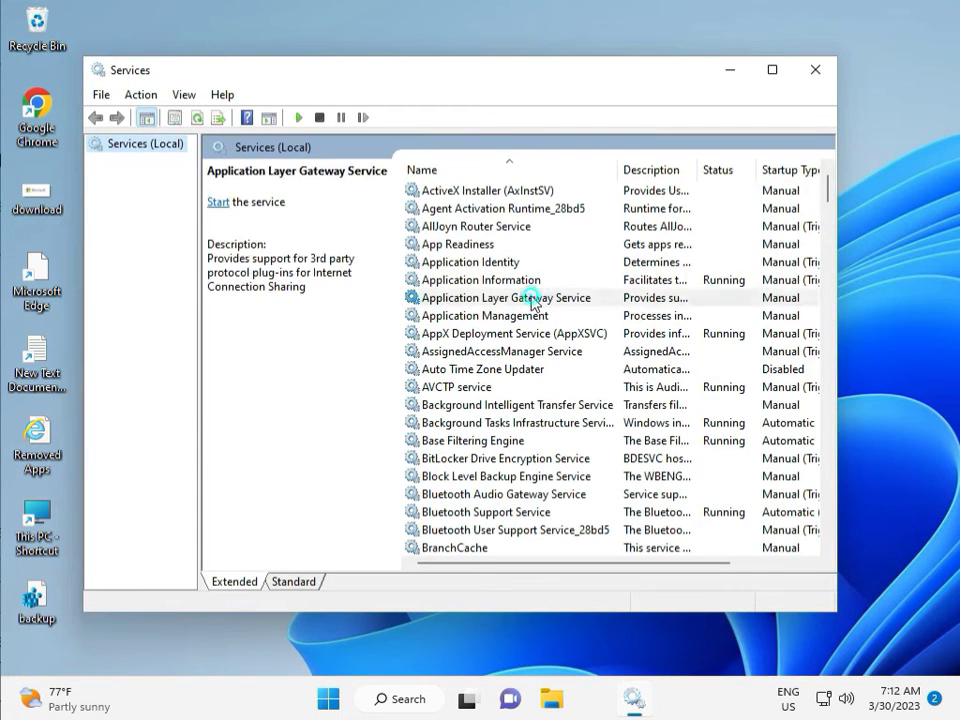
pyautogui.scroll(-3)
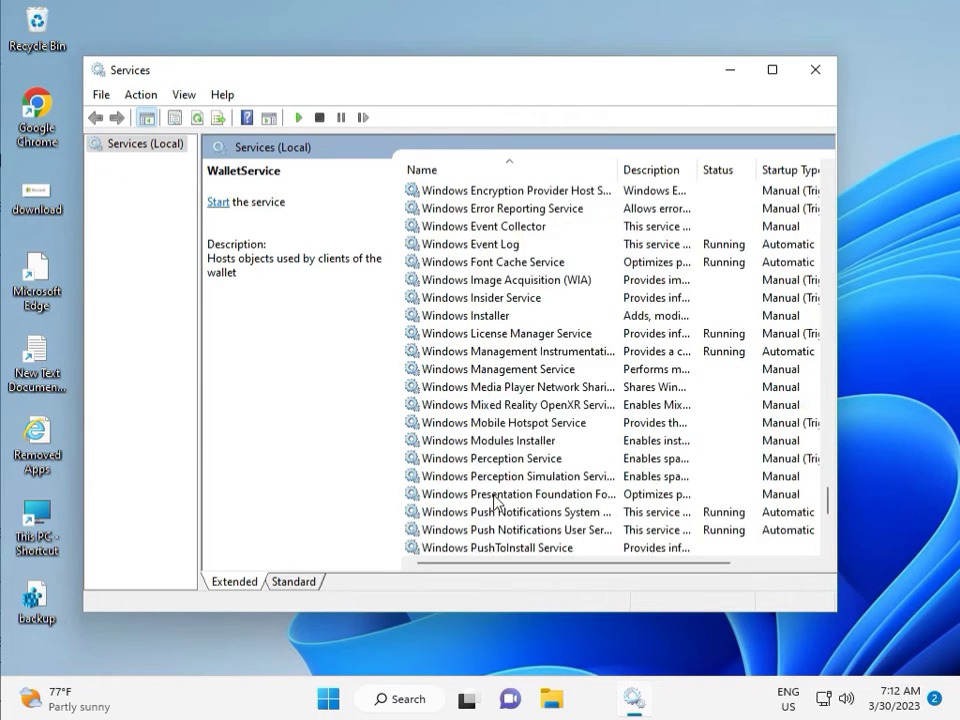
pyautogui.scroll(-3)
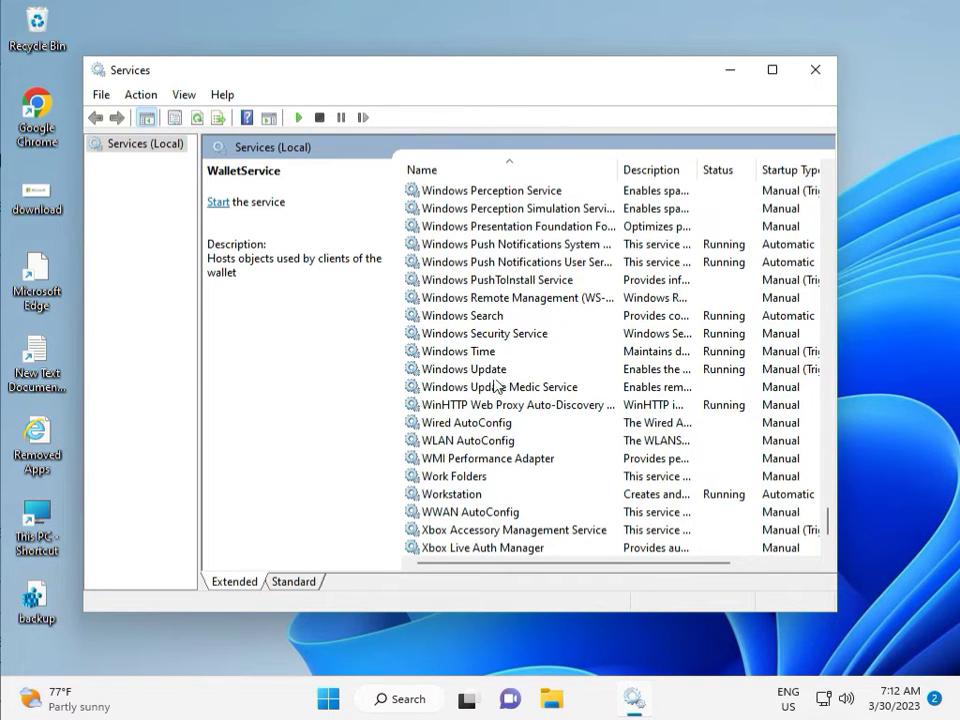
pyautogui.click(465, 369)
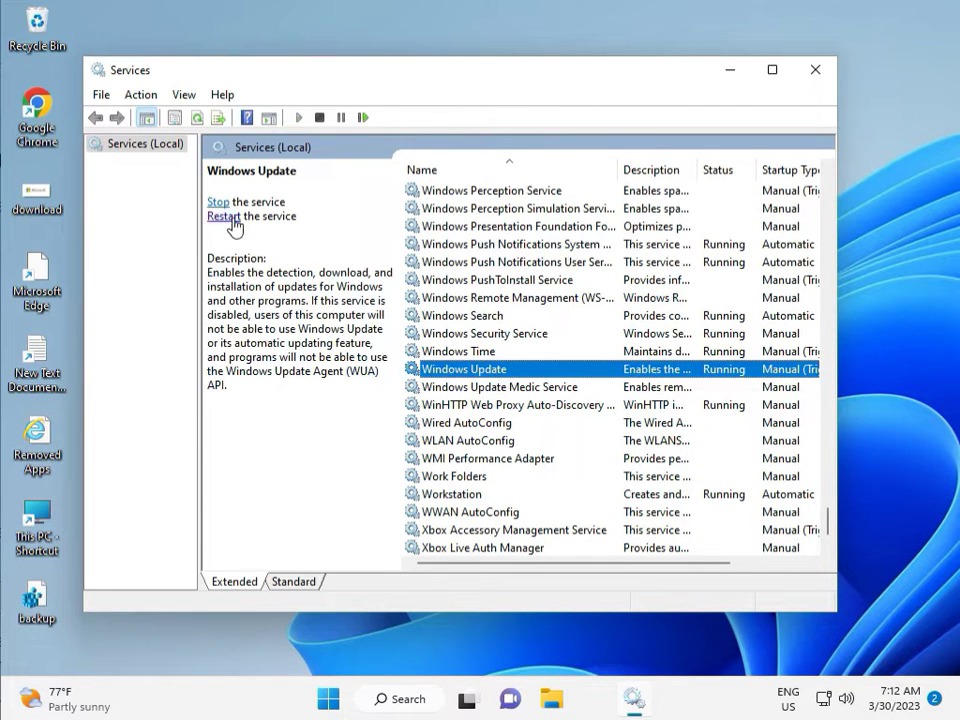
pyautogui.click(218, 202)
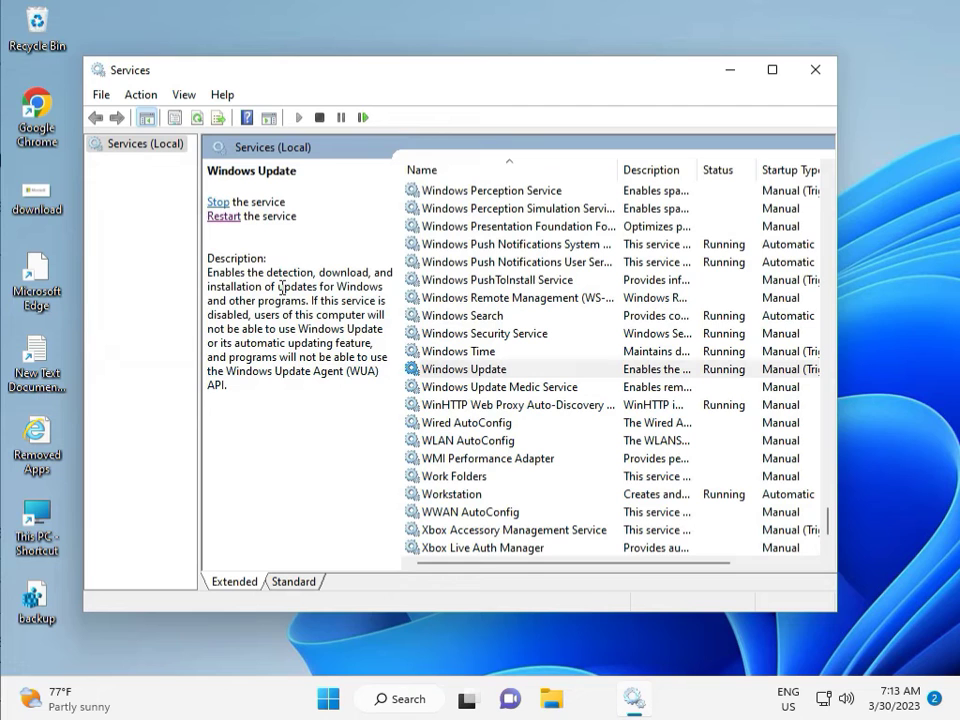
pyautogui.moveTo(520, 354)
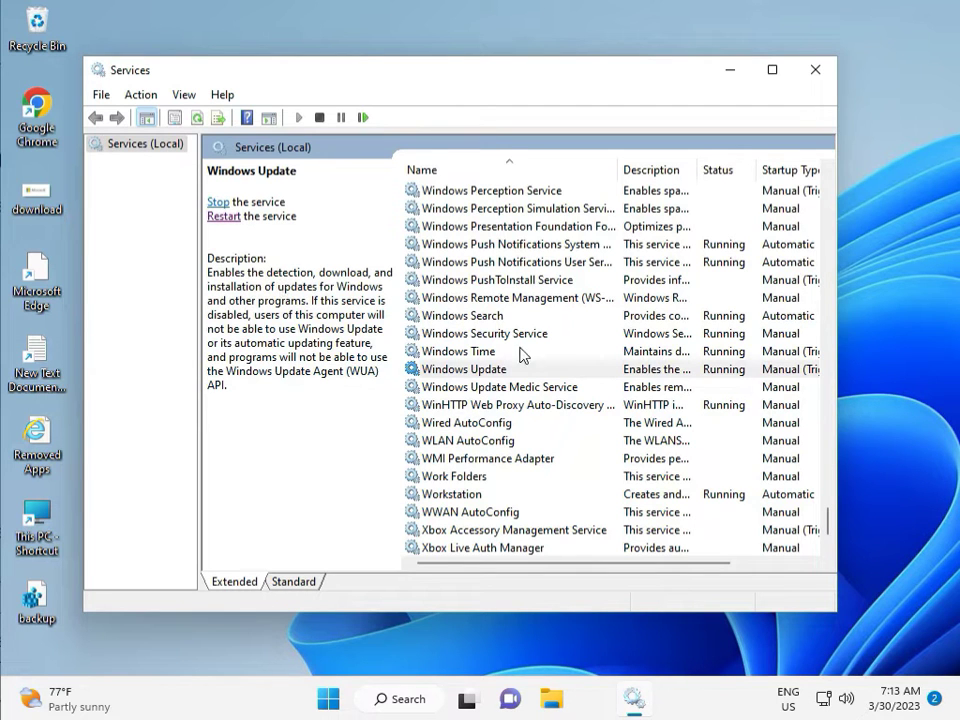
pyautogui.doubleClick(464, 369)
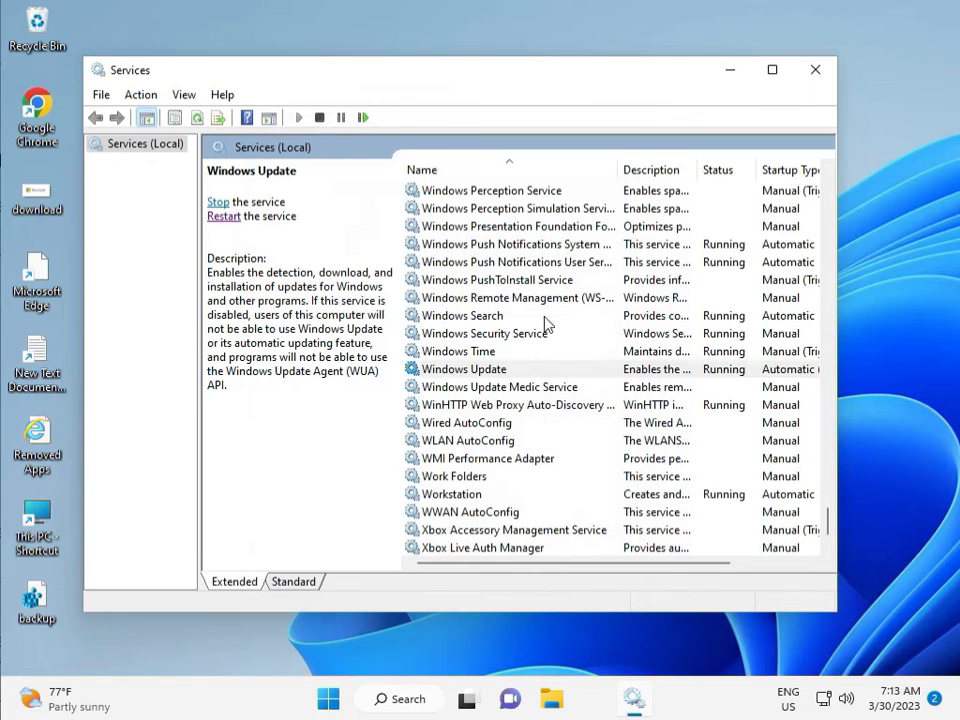
pyautogui.click(815, 69)
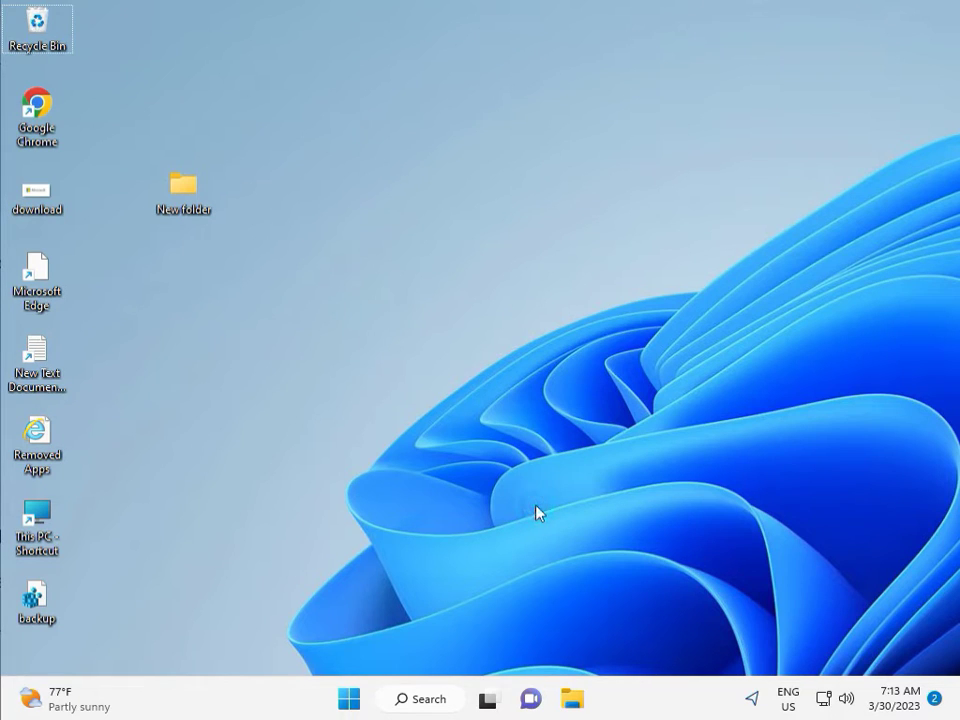
pyautogui.moveTo(390, 511)
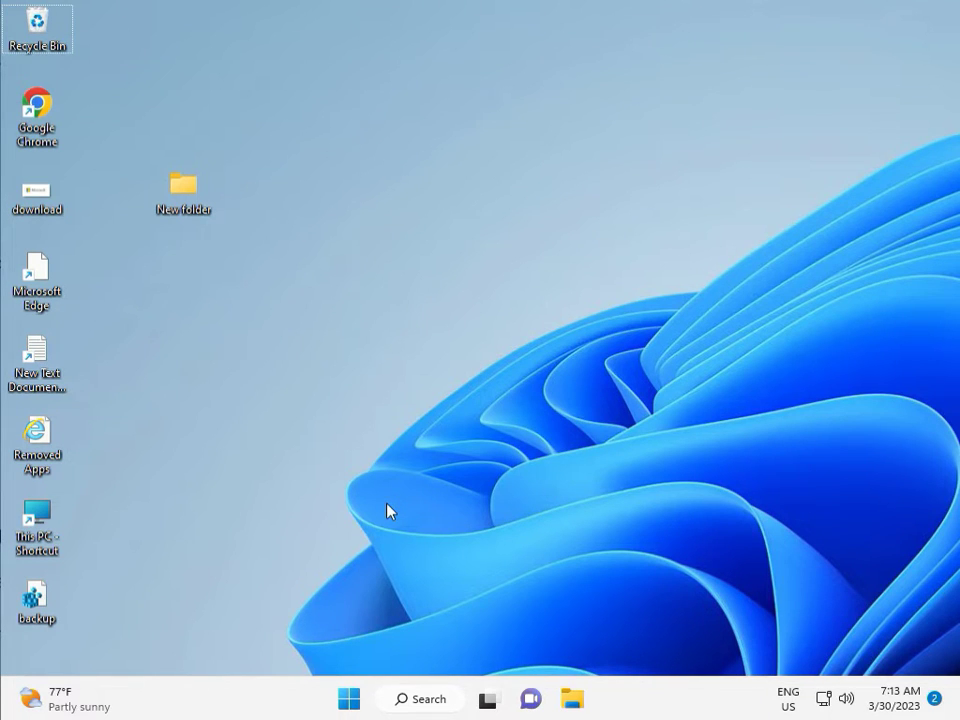
# Launch regedit from the Run box, fixing a typo, and approve the UAC prompt.
pyautogui.click(388, 505)
pyautogui.write('r')
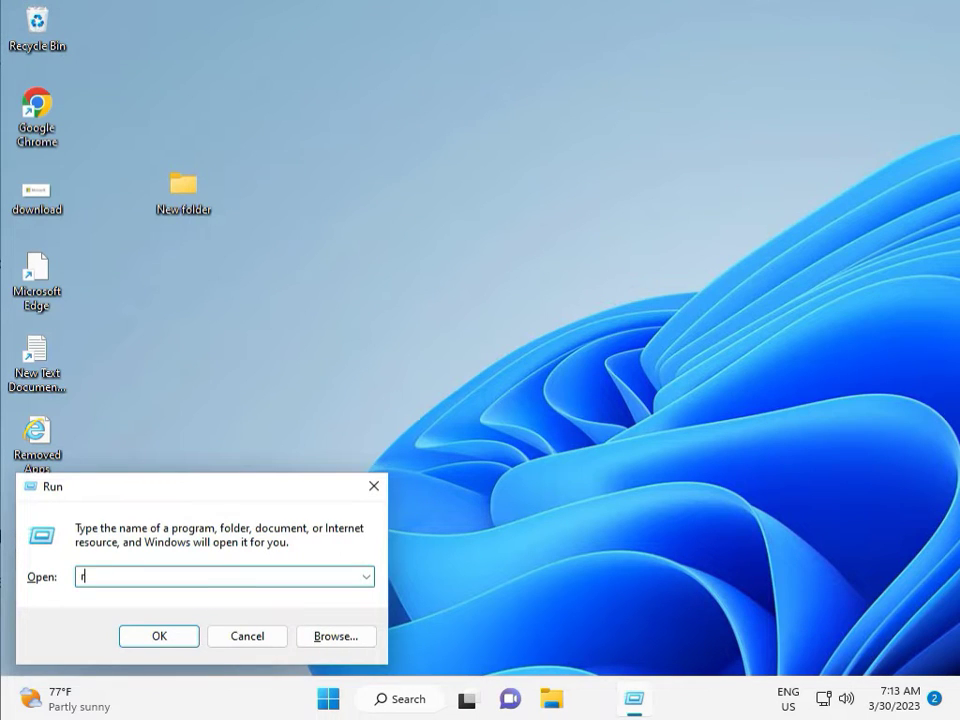
pyautogui.write('egew')
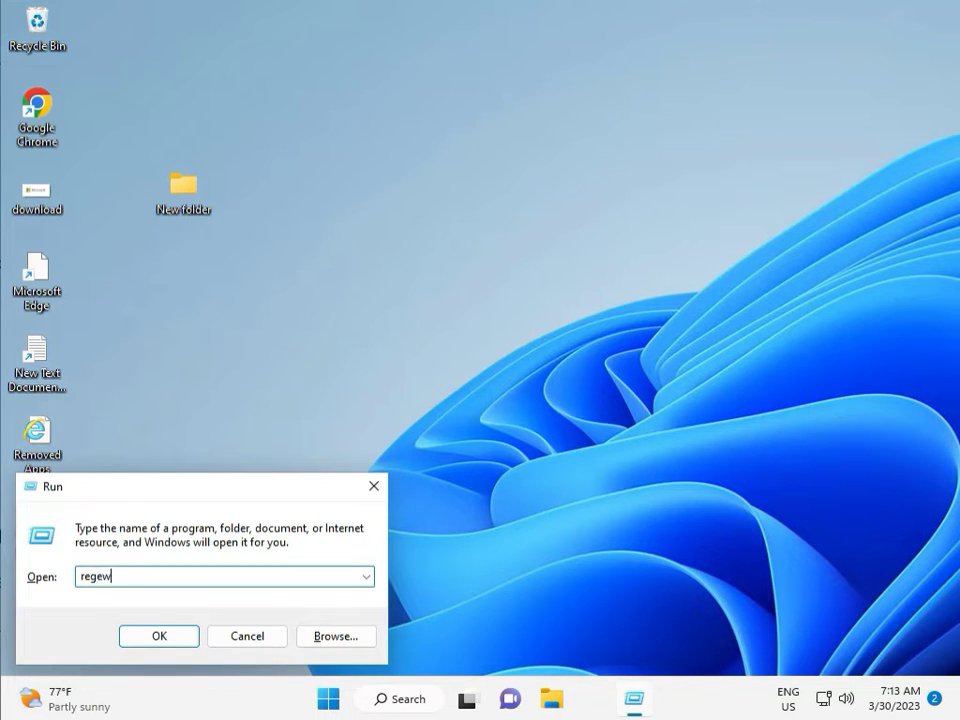
pyautogui.press('backspace')
pyautogui.write('dit')
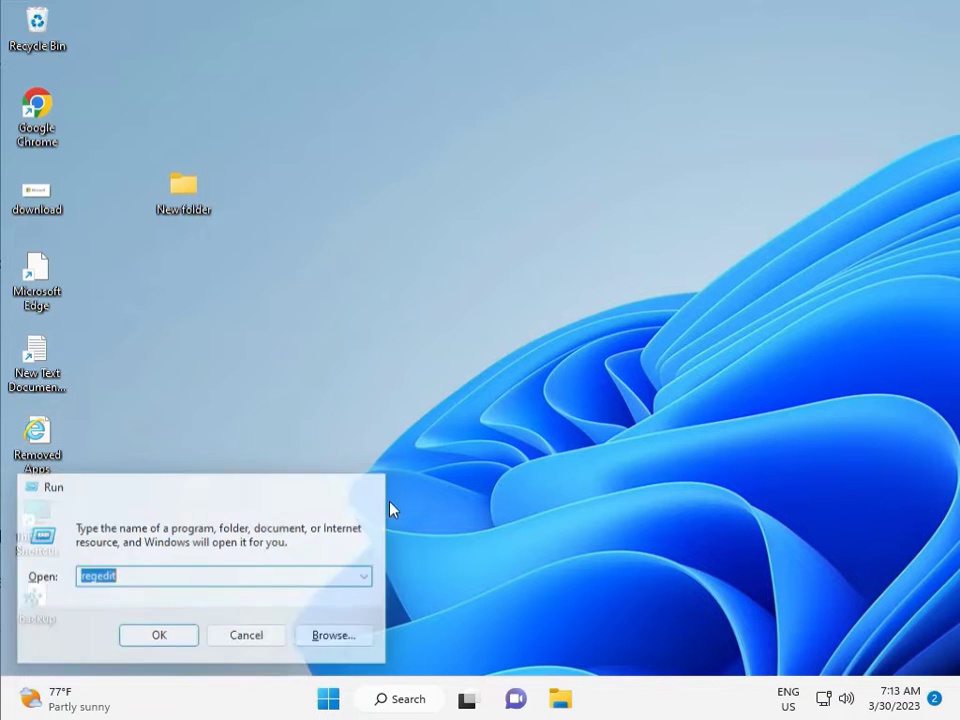
pyautogui.click(158, 635)
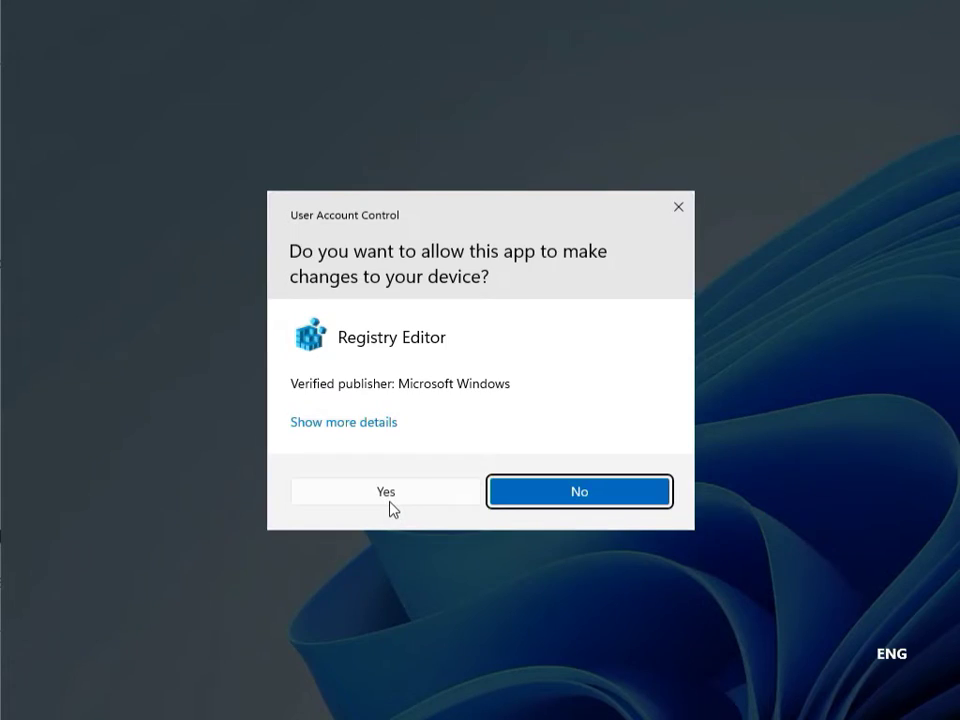
pyautogui.moveTo(372, 493)
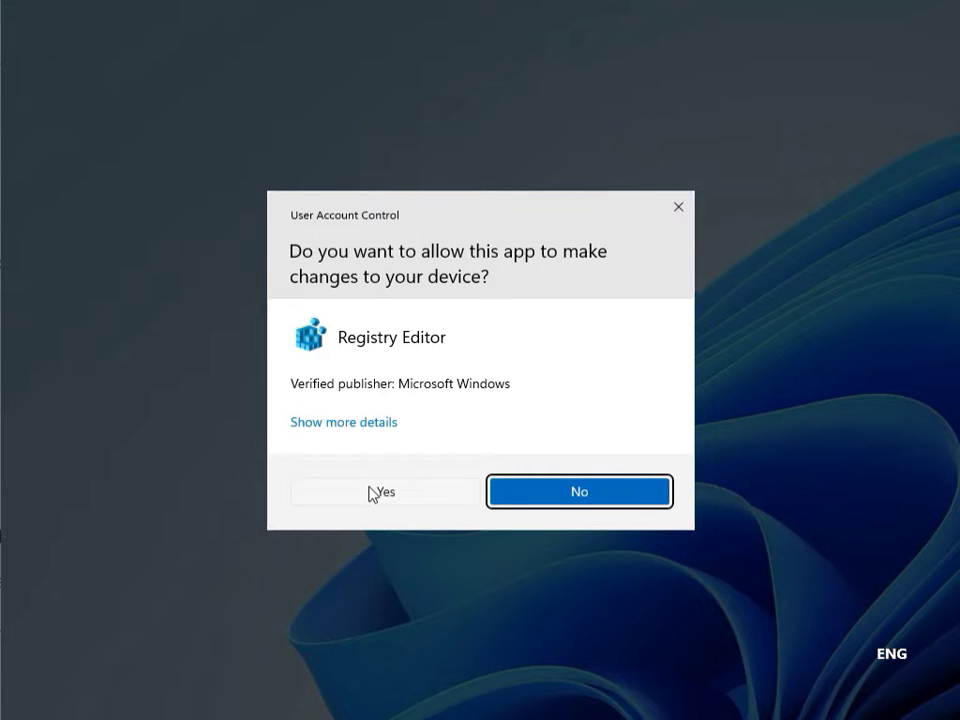
pyautogui.click(383, 491)
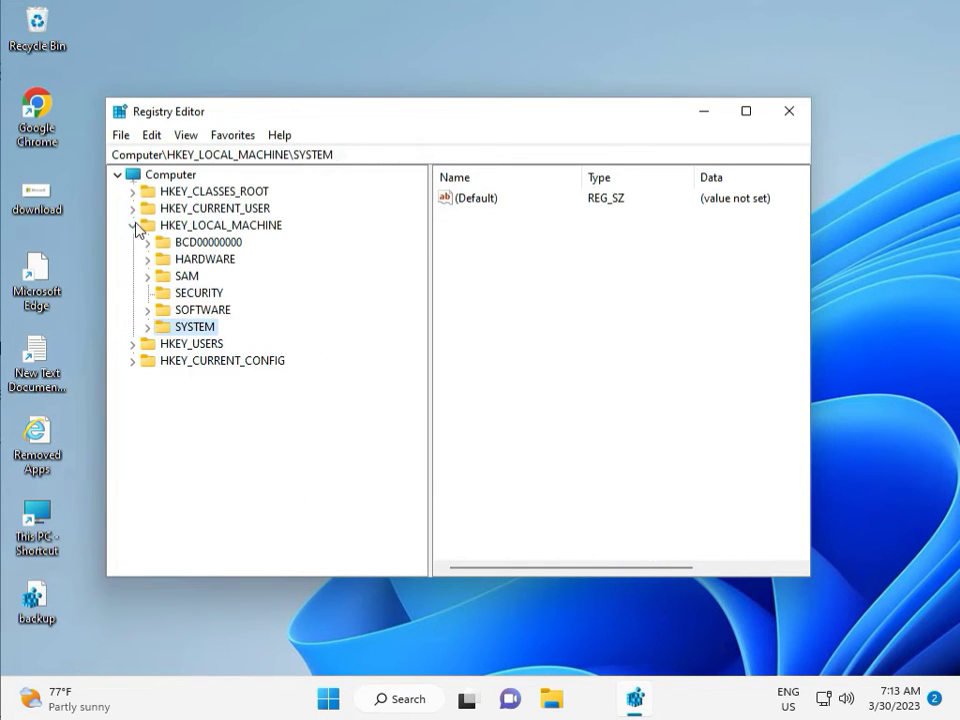
# Expand HKEY_LOCAL_MACHINE\SOFTWARE\Policies\Microsoft\Windows in the key tree, then close Registry Editor.
pyautogui.click(135, 225)
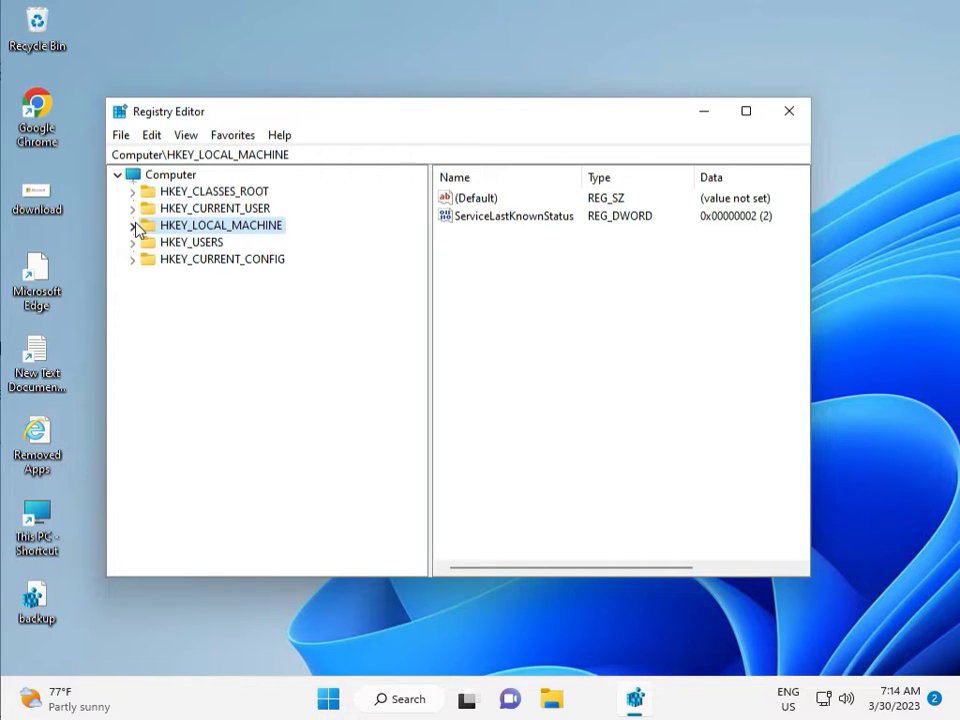
pyautogui.click(133, 225)
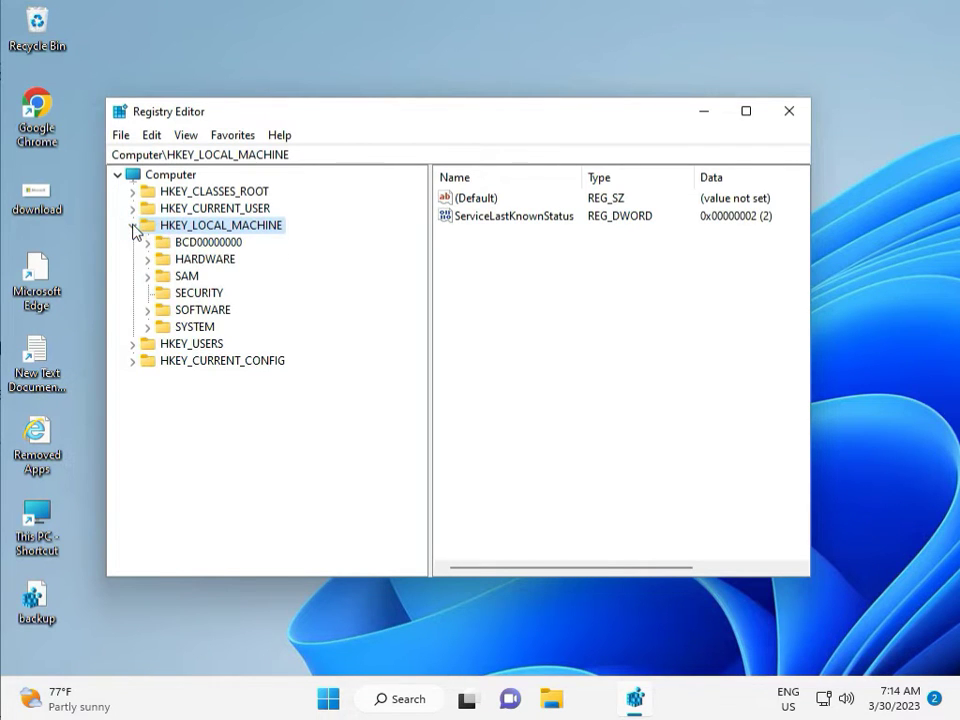
pyautogui.click(150, 309)
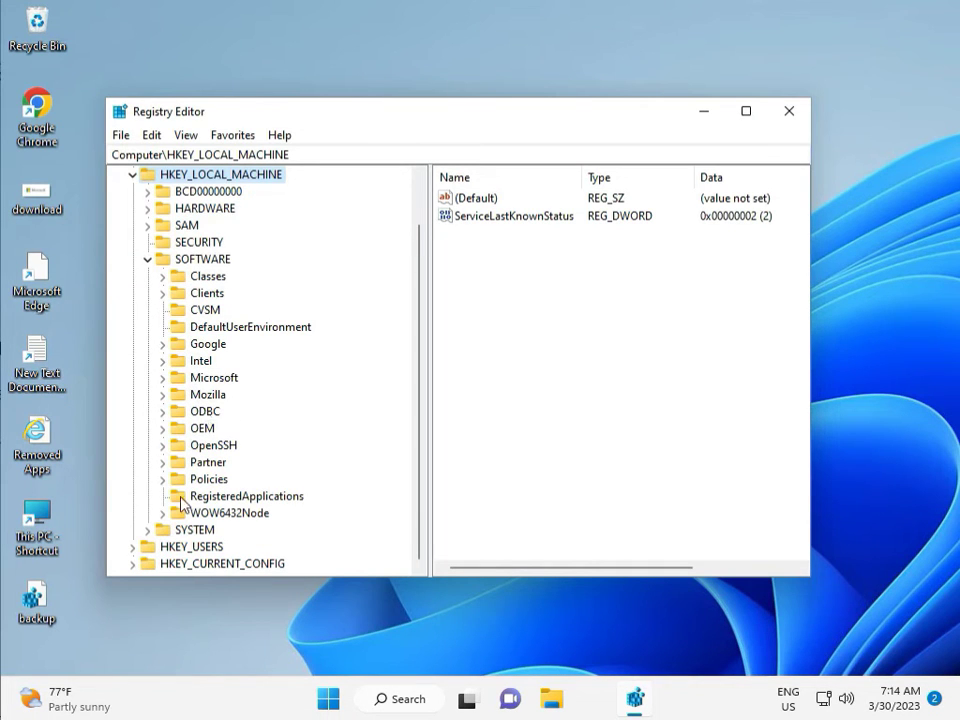
pyautogui.click(163, 479)
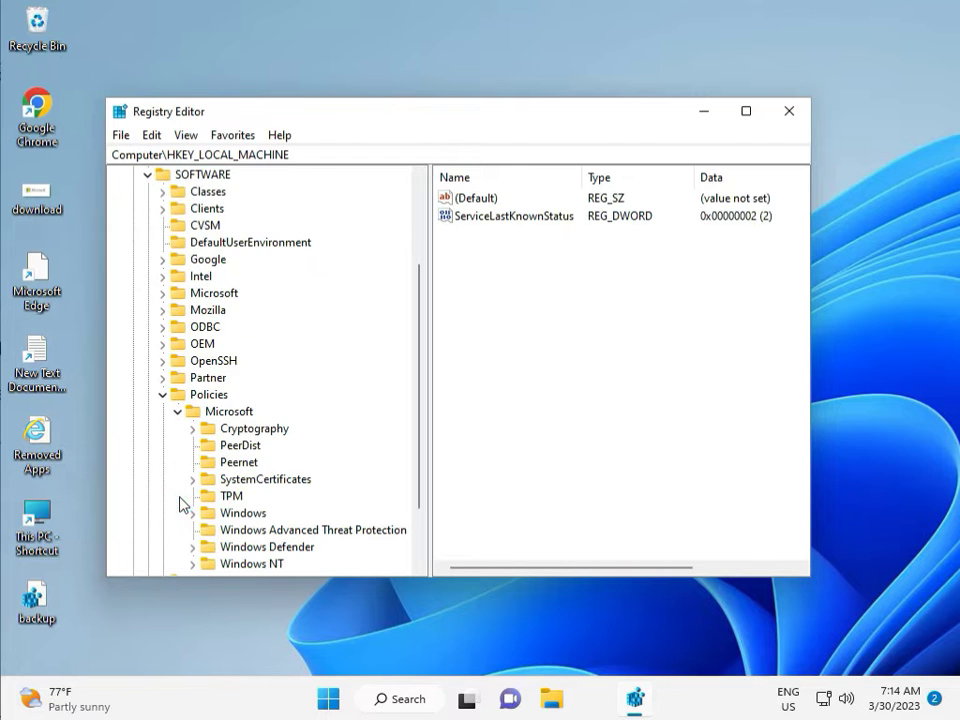
pyautogui.scroll(-3)
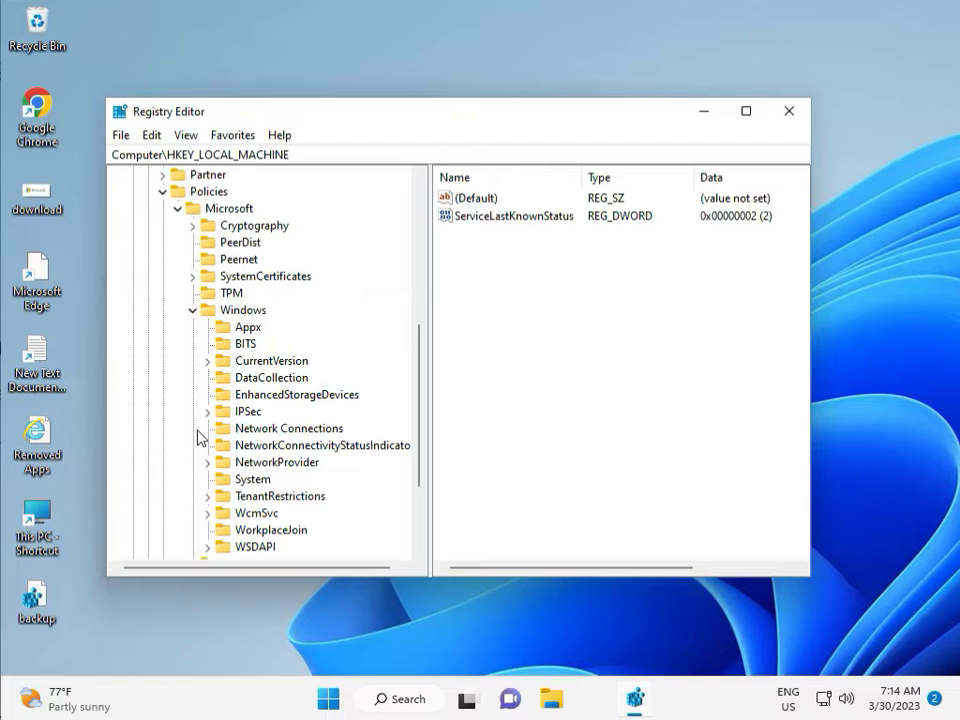
pyautogui.moveTo(225, 502)
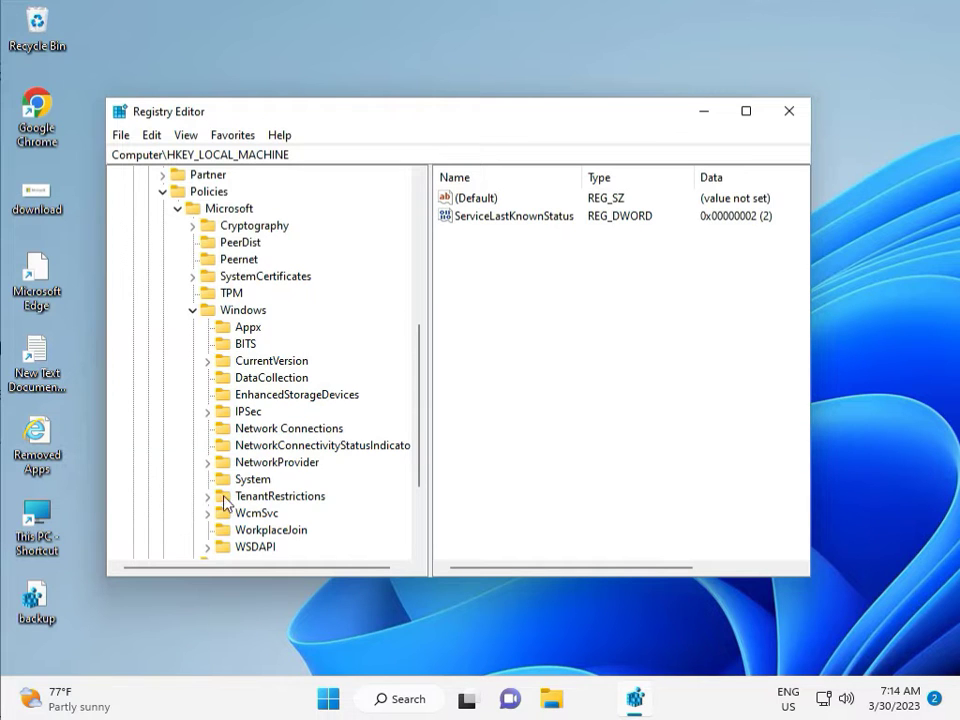
pyautogui.scroll(-3)
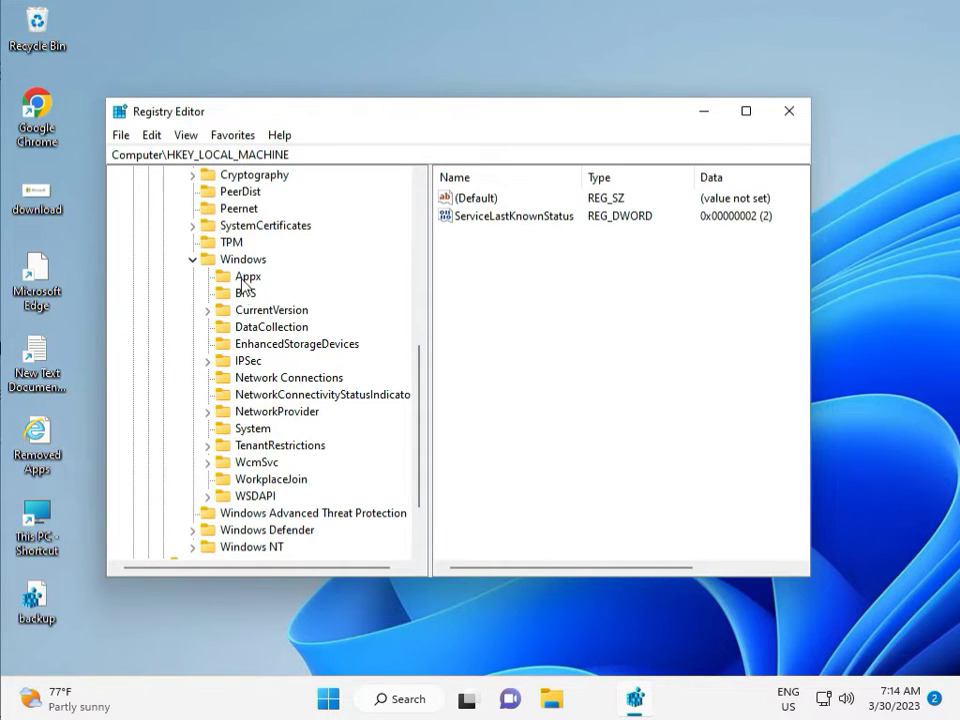
pyautogui.moveTo(253, 438)
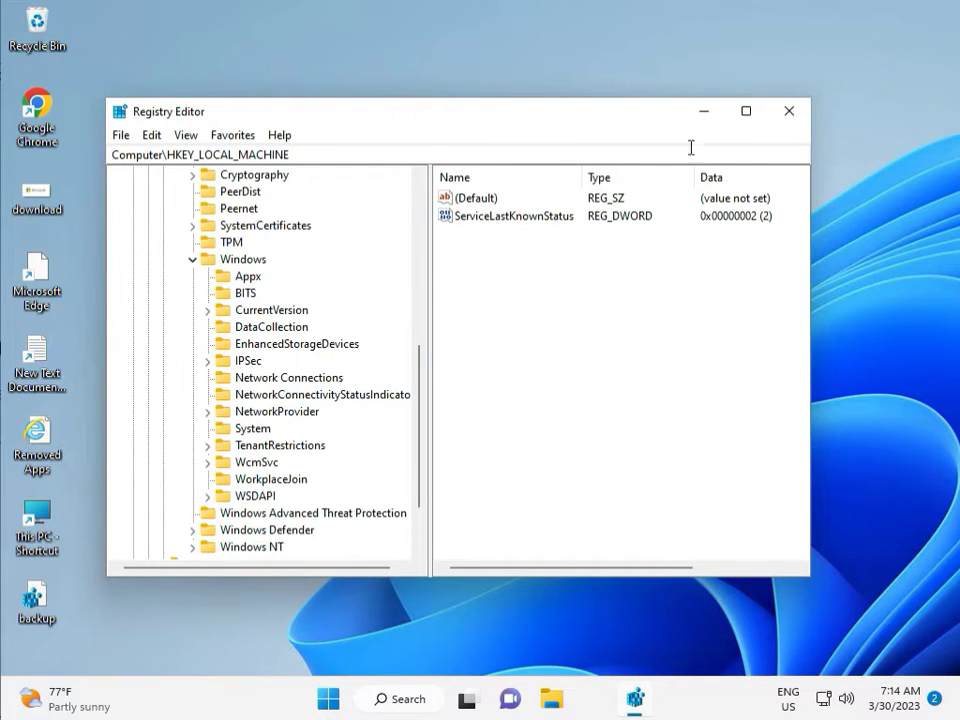
pyautogui.click(789, 111)
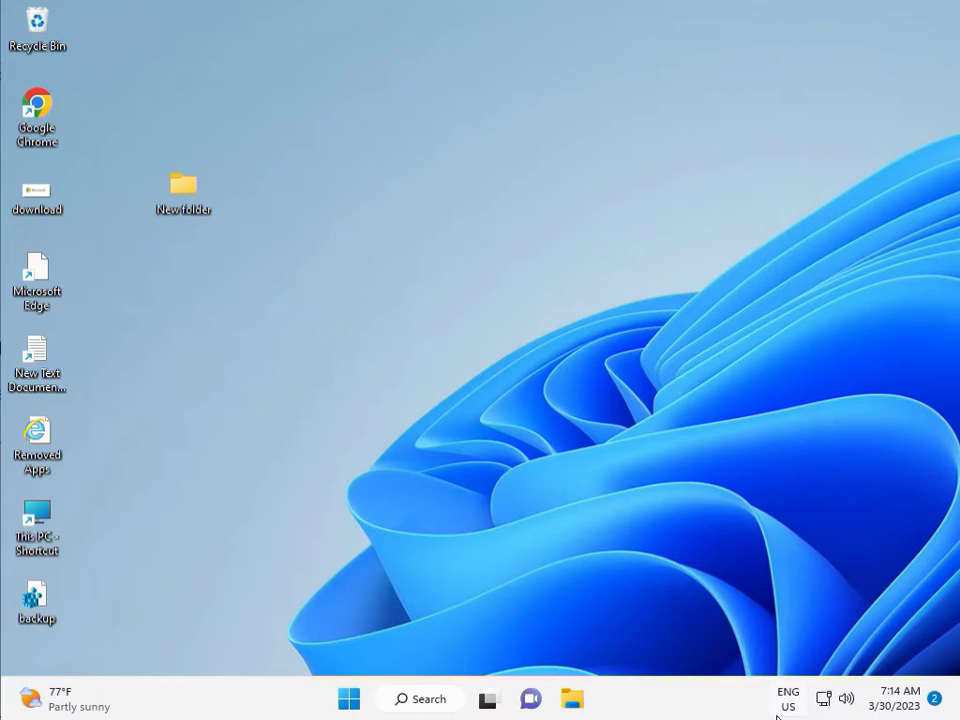
# Search for cmd and launch Command Prompt as administrator.
pyautogui.click(295, 444)
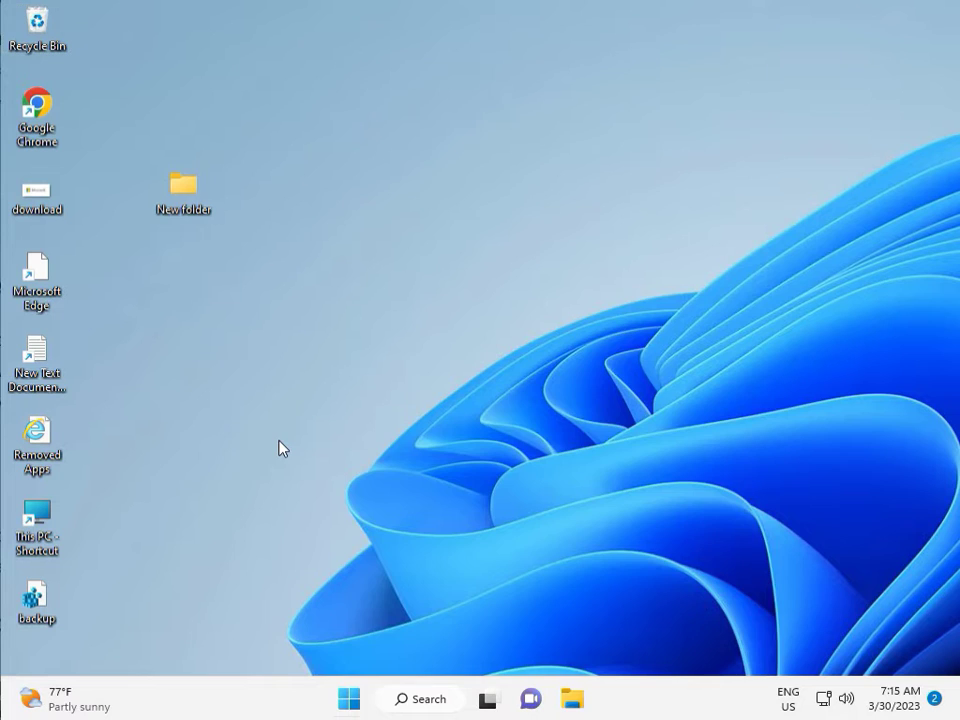
pyautogui.write('cmd')
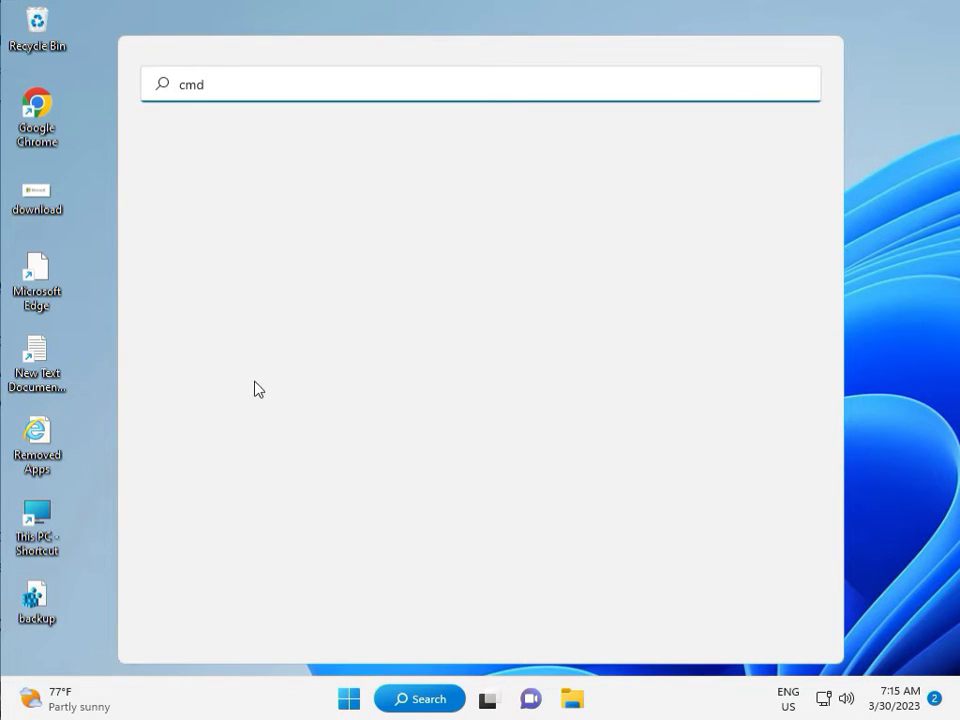
pyautogui.write('cmd')
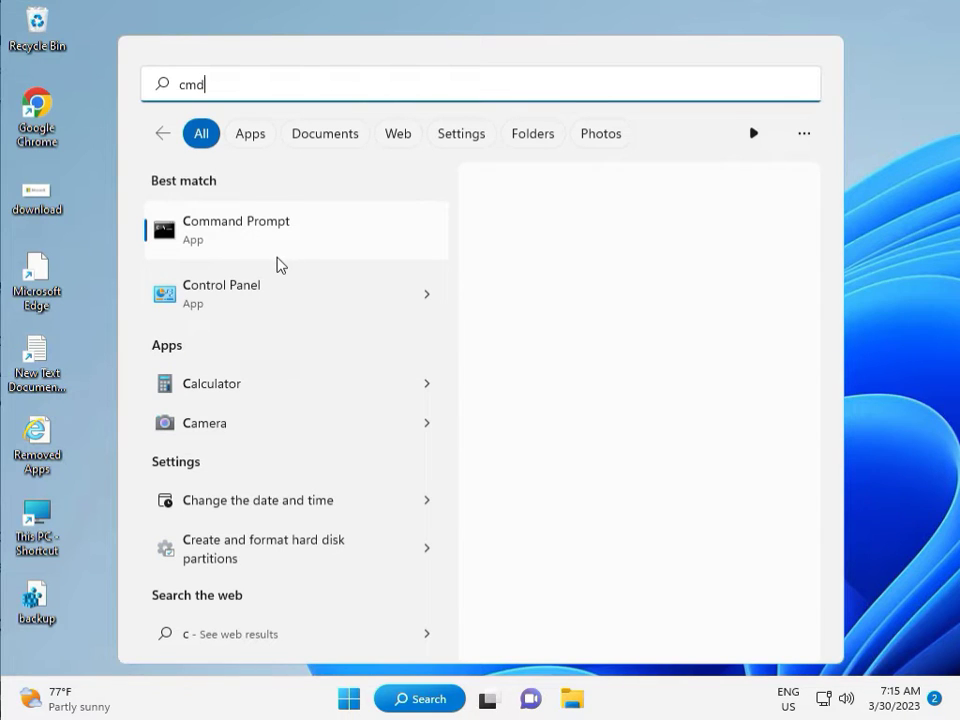
pyautogui.moveTo(270, 240)
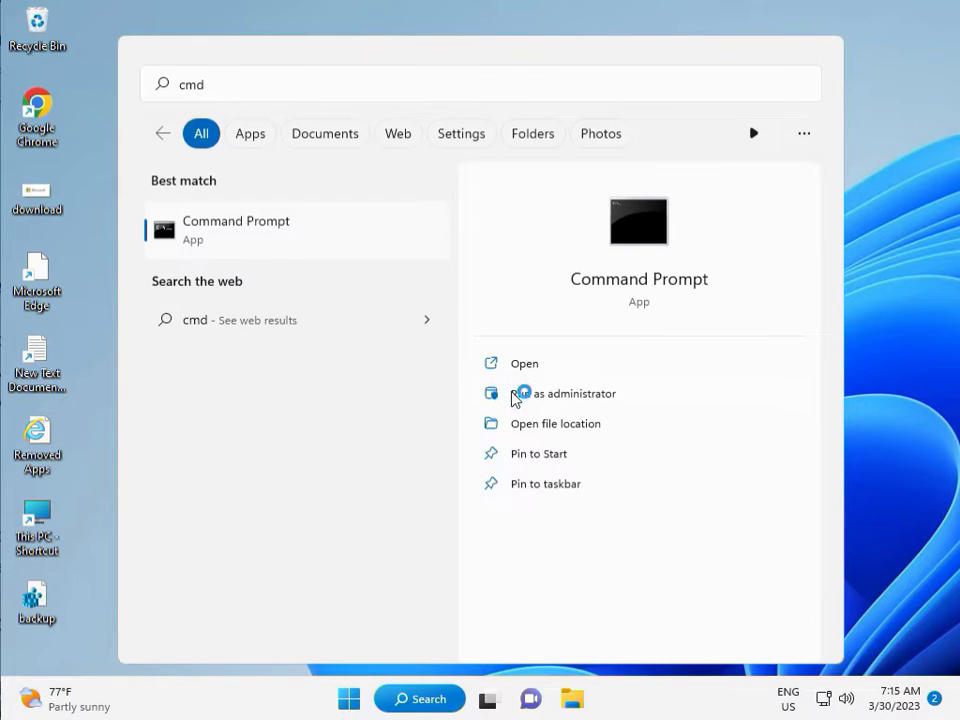
pyautogui.click(563, 393)
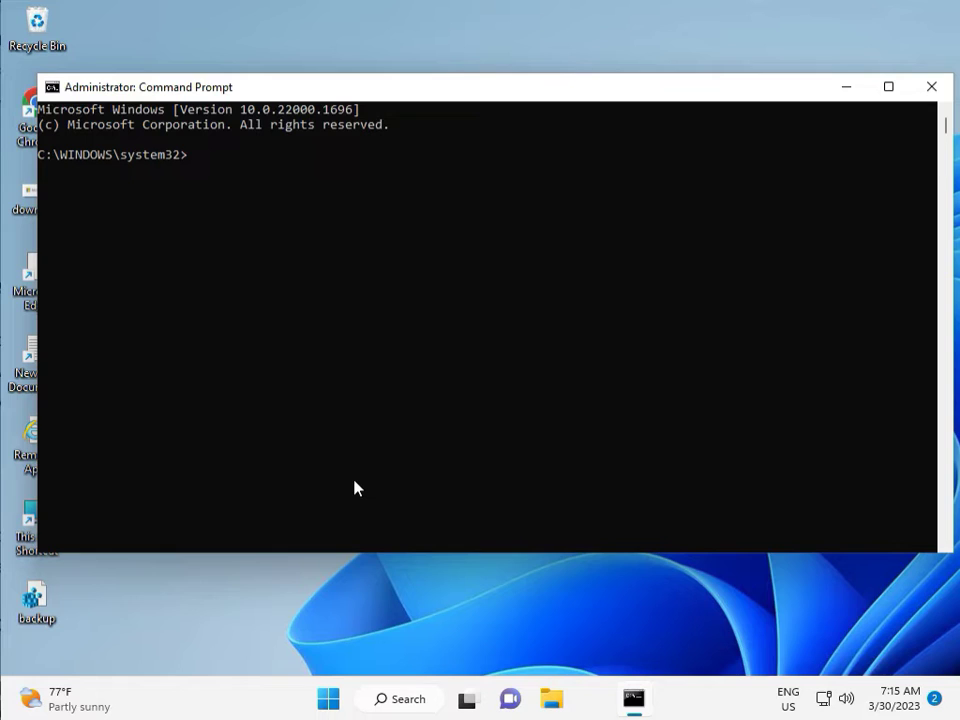
# Run chkdsk /f /r, answer Y to schedule it for next restart, and close the window.
pyautogui.write('ch')
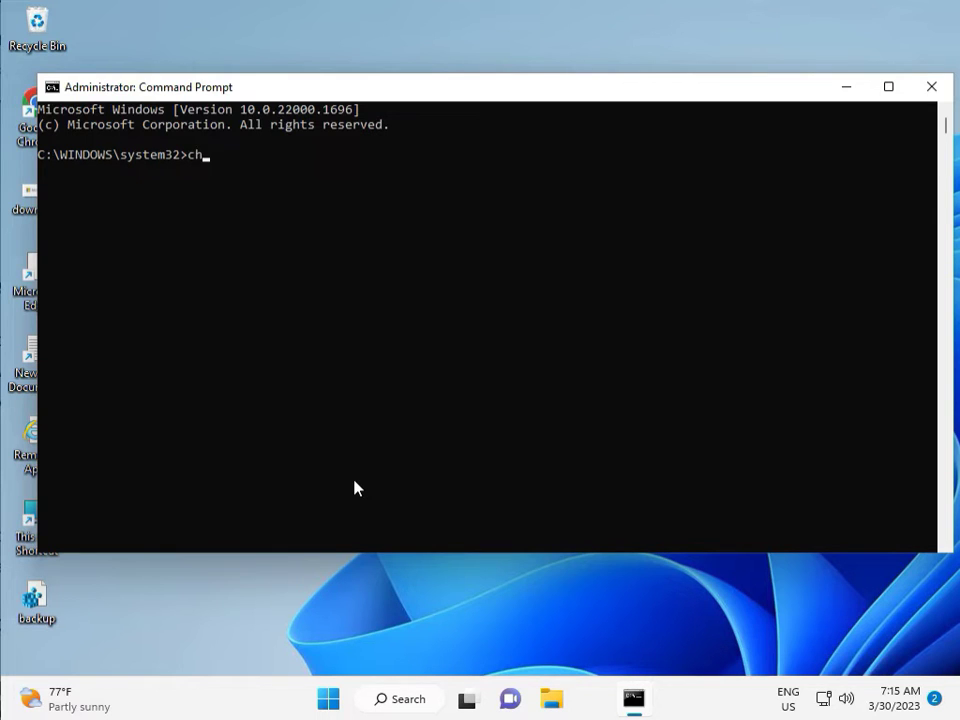
pyautogui.write('kd')
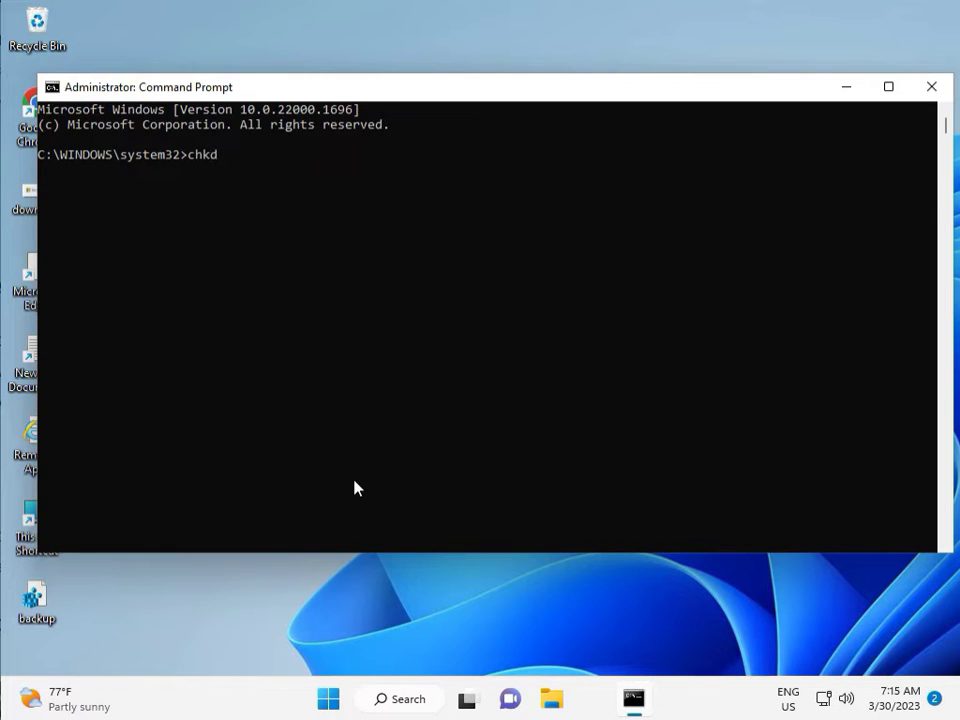
pyautogui.write('sk /')
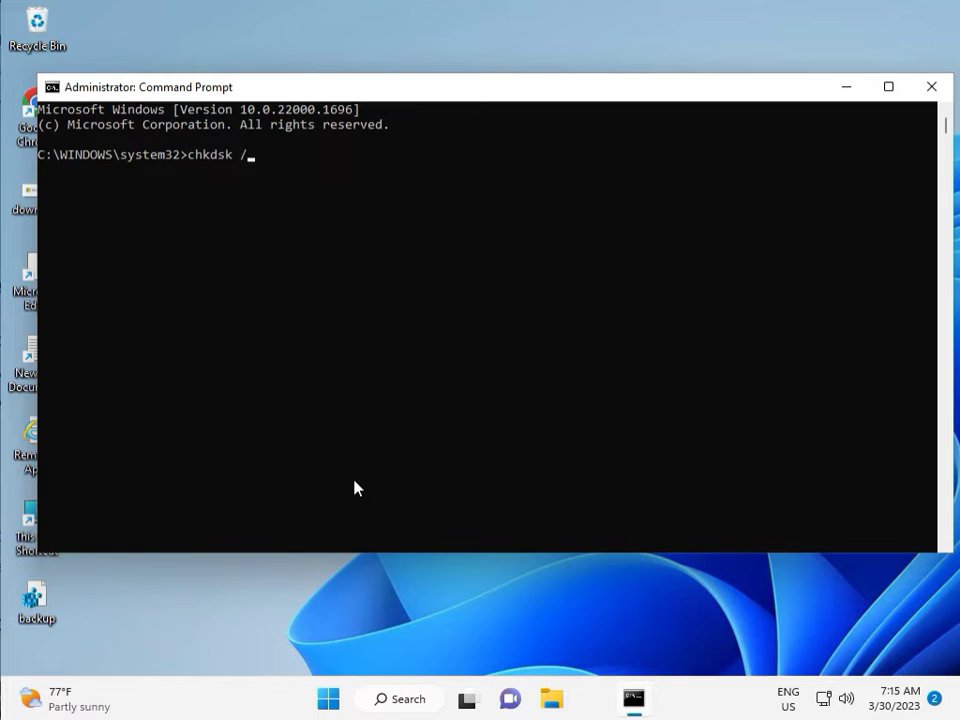
pyautogui.write('f')
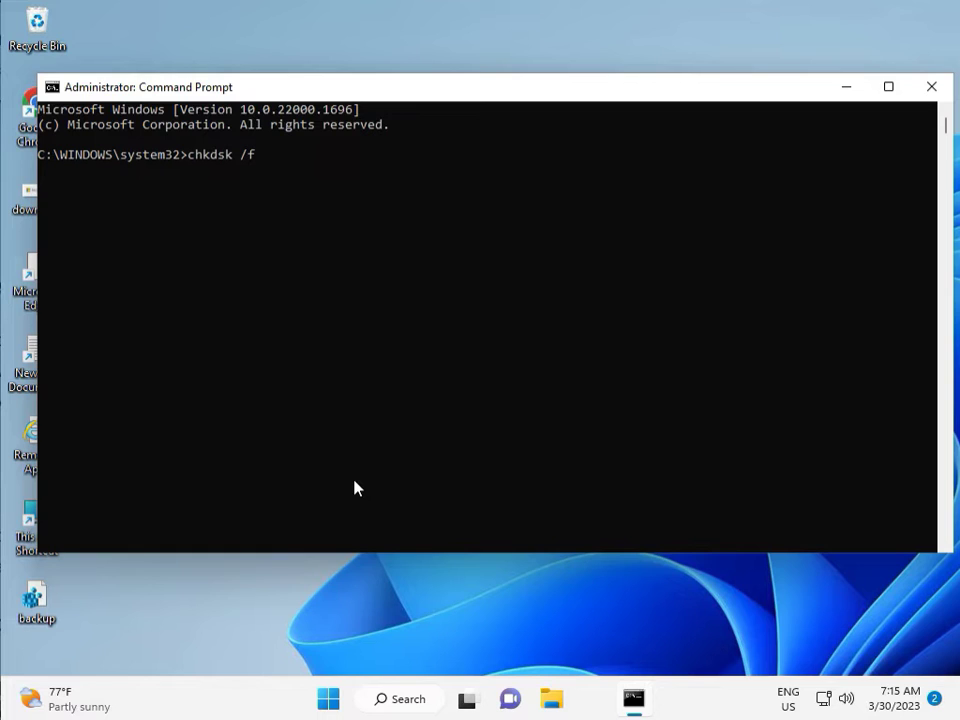
pyautogui.write('/')
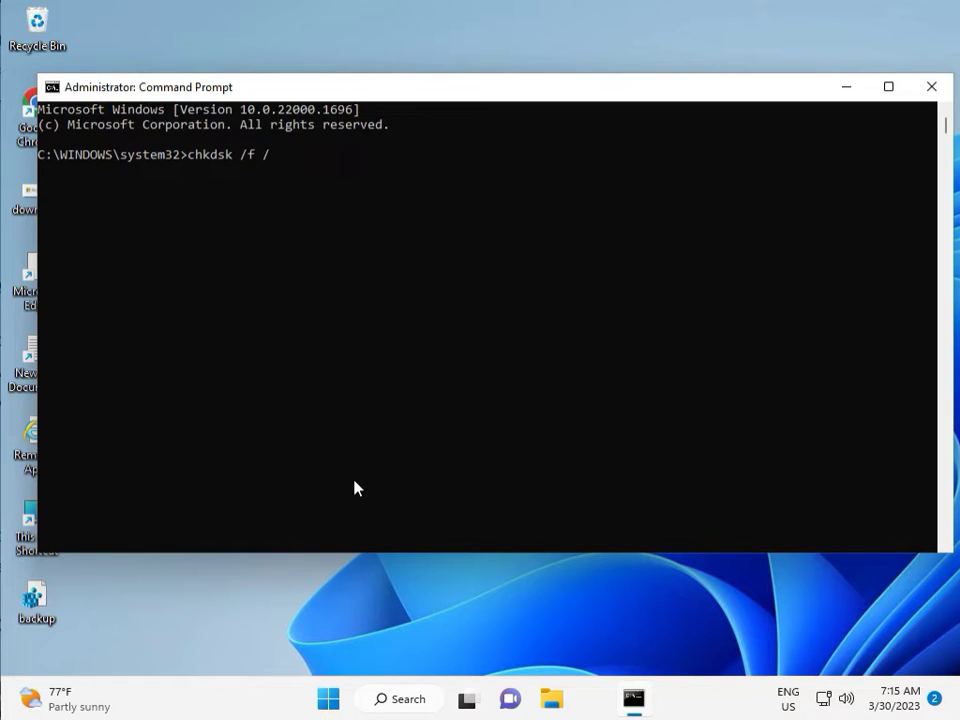
pyautogui.write('r')
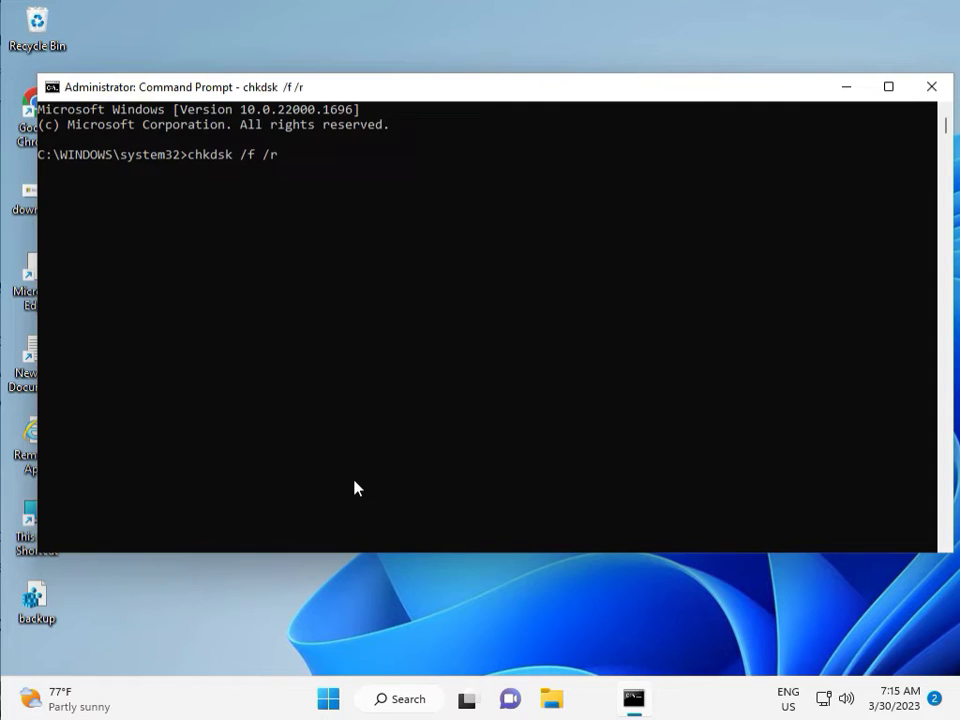
pyautogui.press('enter')
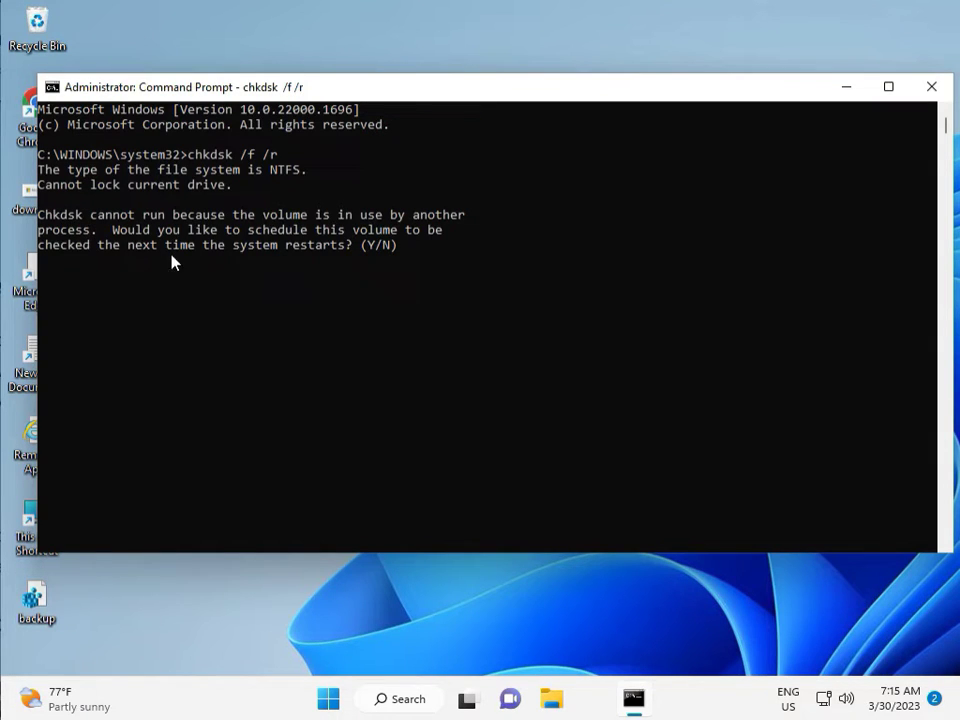
pyautogui.write('y')
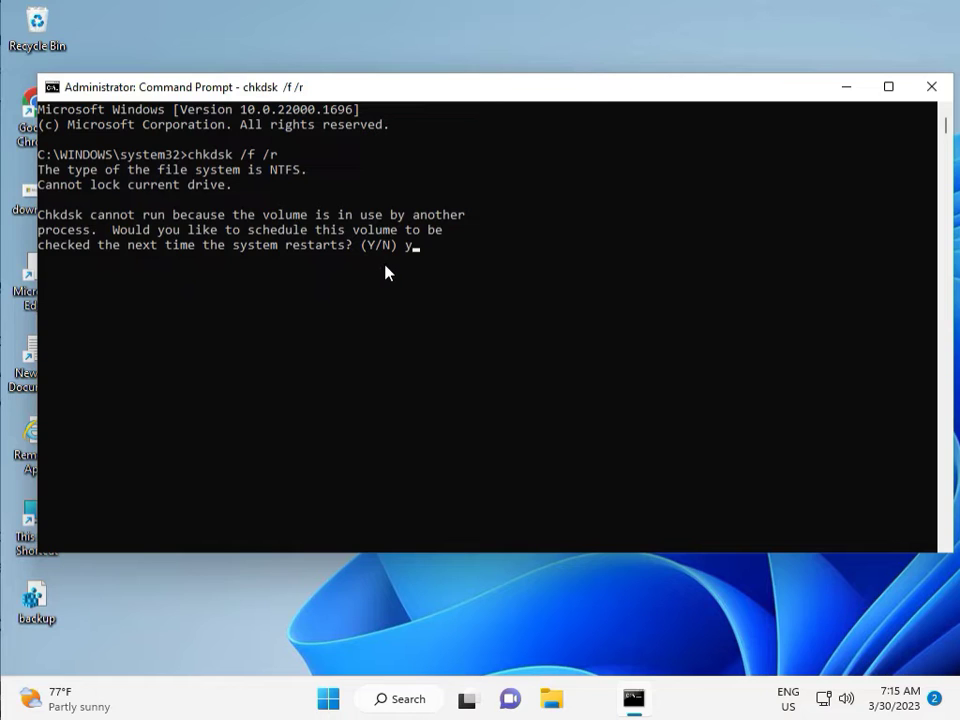
pyautogui.press('enter')
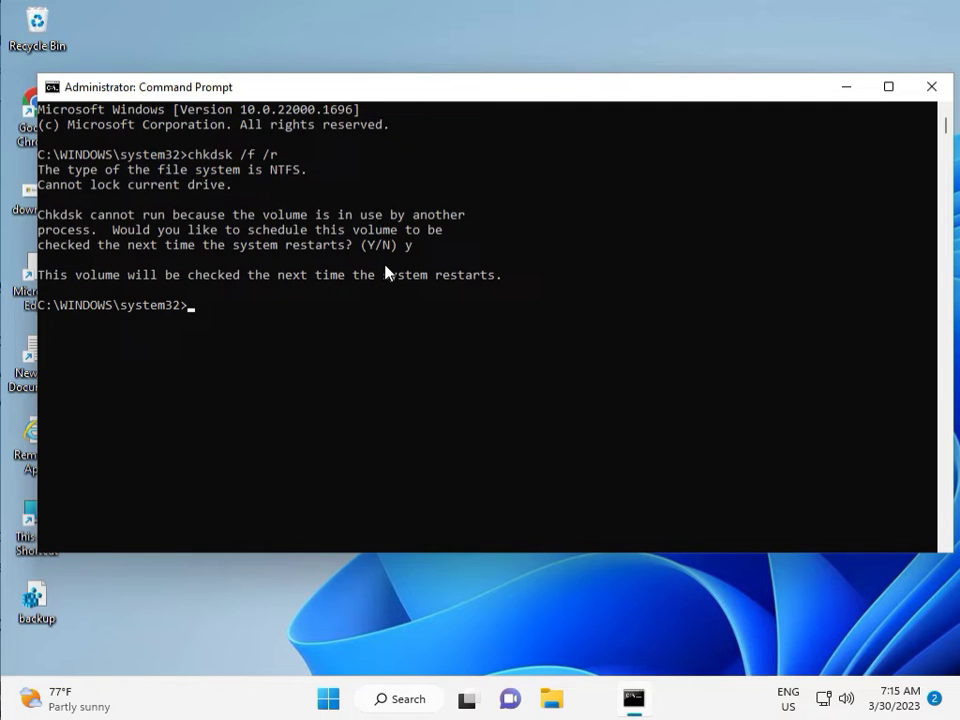
pyautogui.moveTo(260, 262)
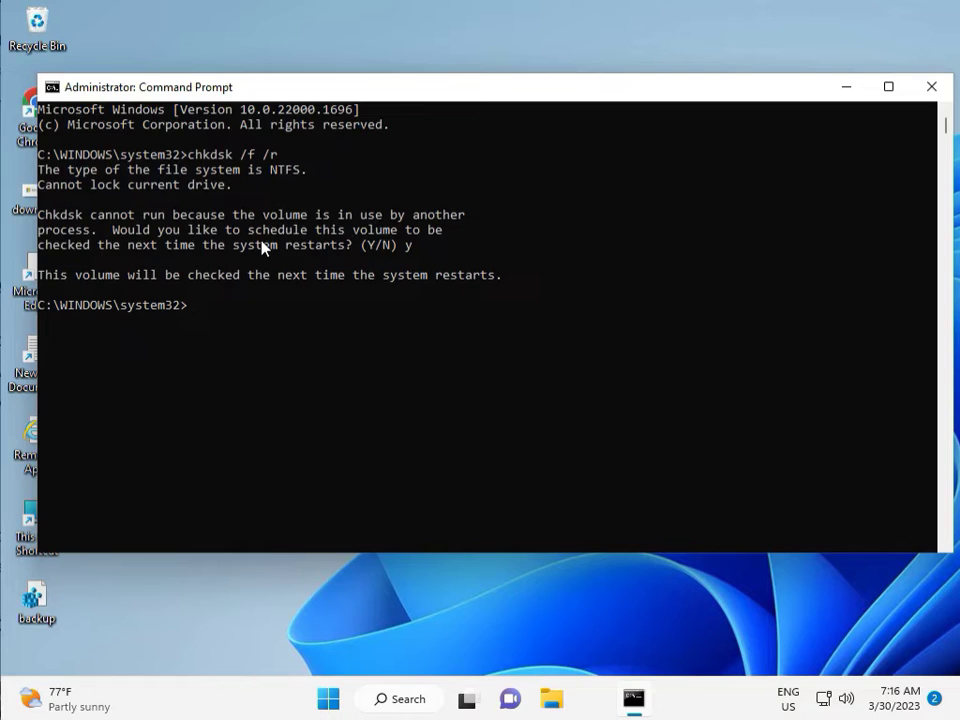
pyautogui.moveTo(167, 342)
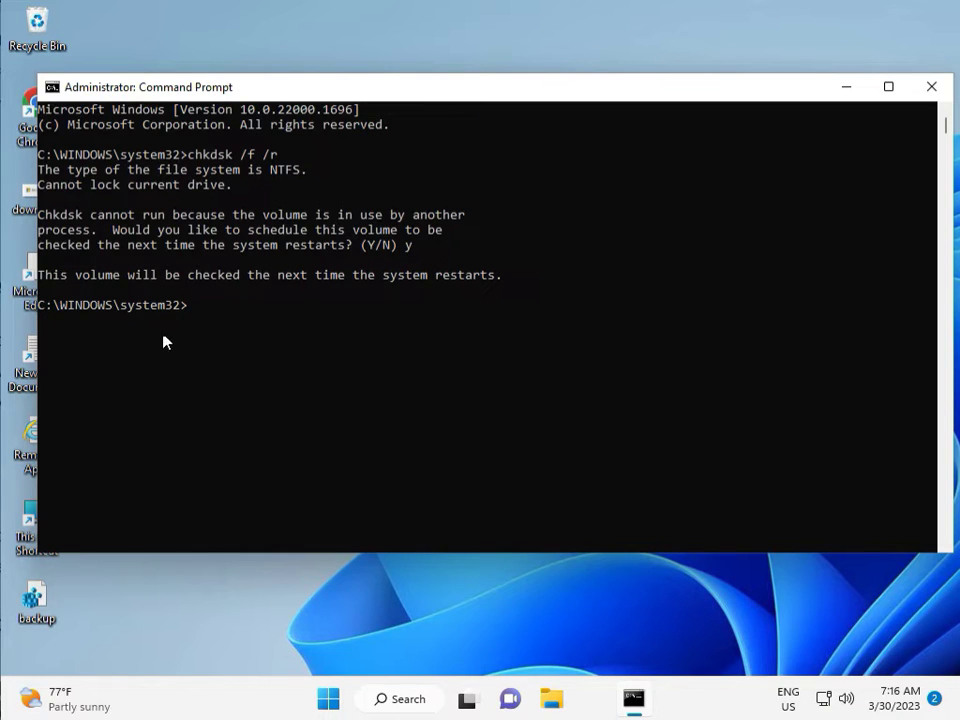
pyautogui.moveTo(195, 314)
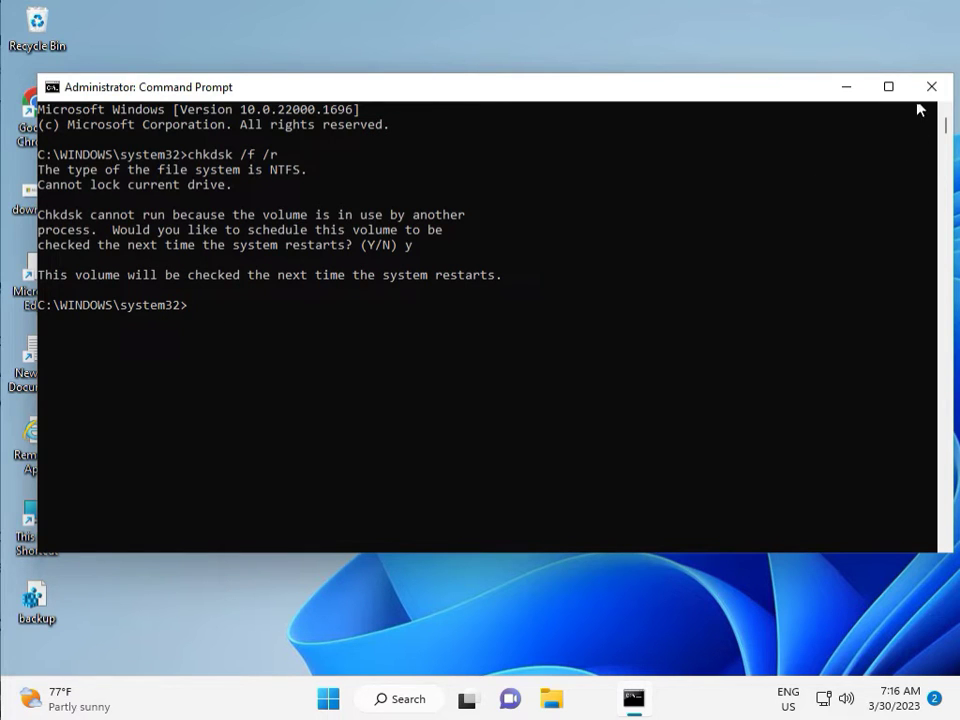
pyautogui.click(931, 86)
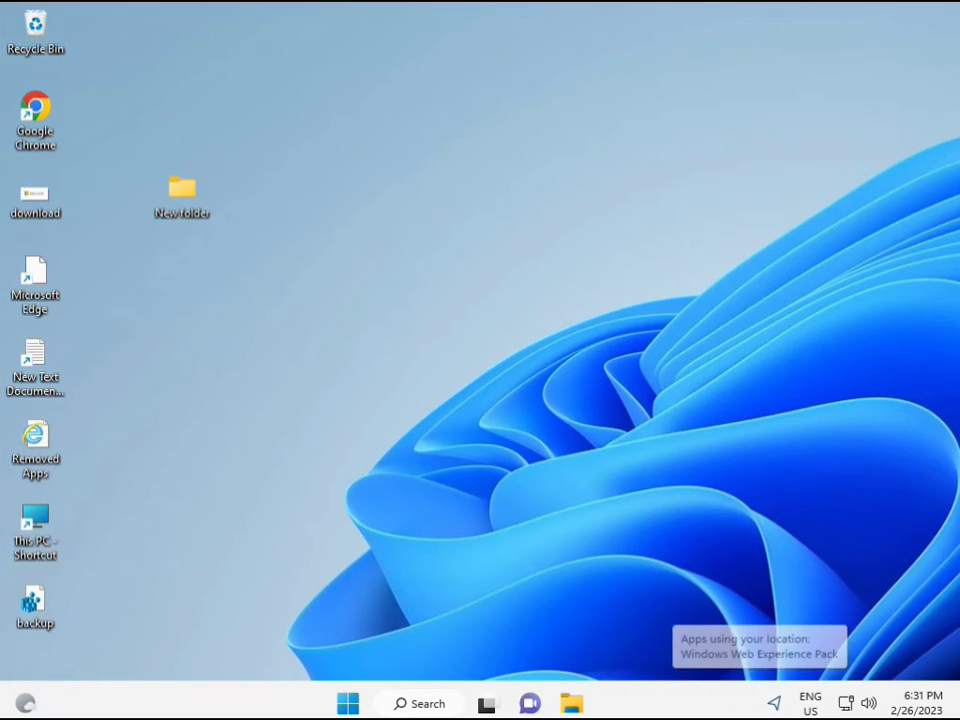
# Find cmd from Start, run Command Prompt as administrator, and approve the UAC prompt.
pyautogui.click(347, 703)
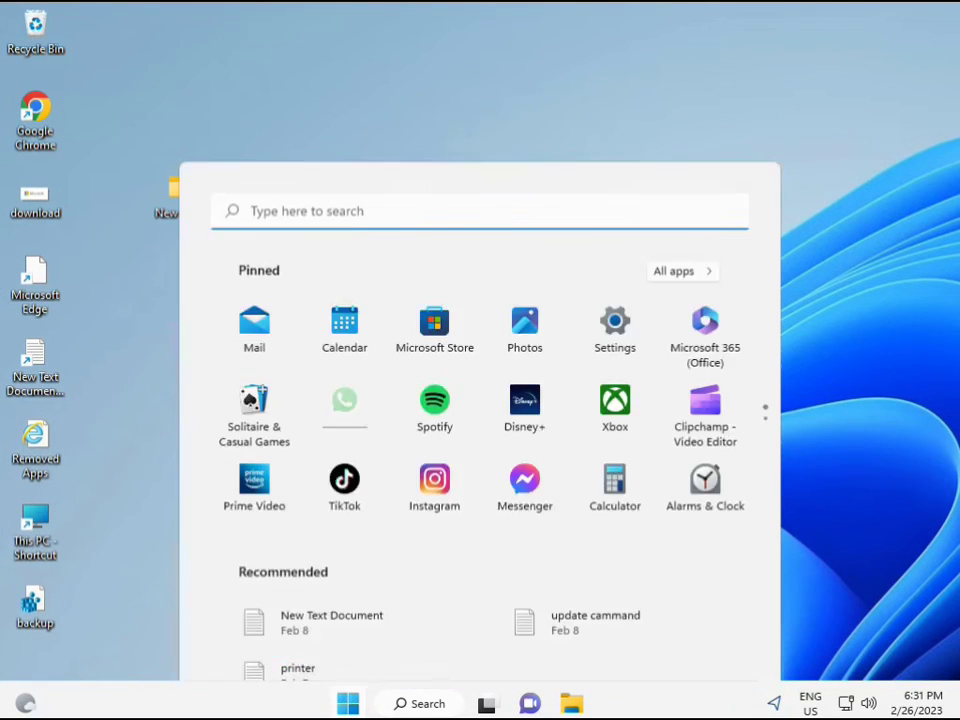
pyautogui.write('cmd')
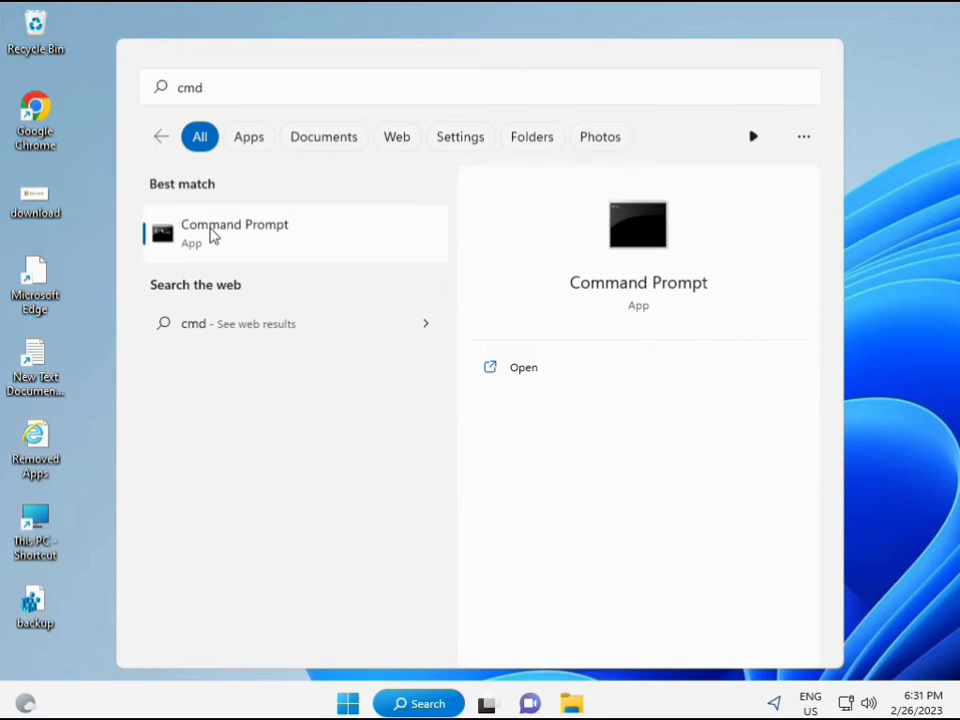
pyautogui.moveTo(247, 242)
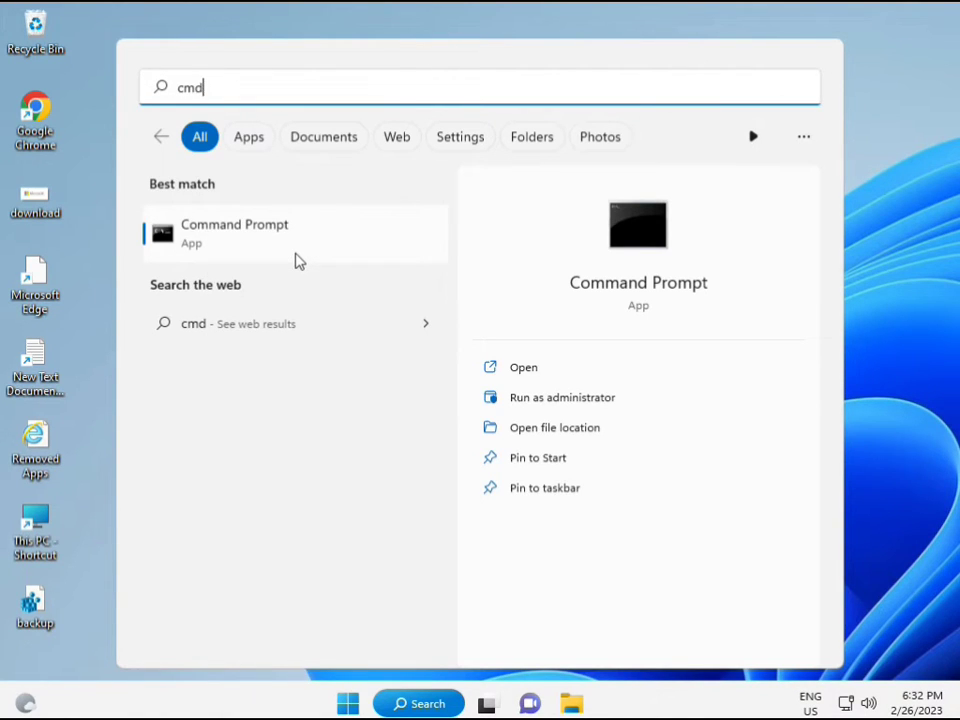
pyautogui.click(562, 397)
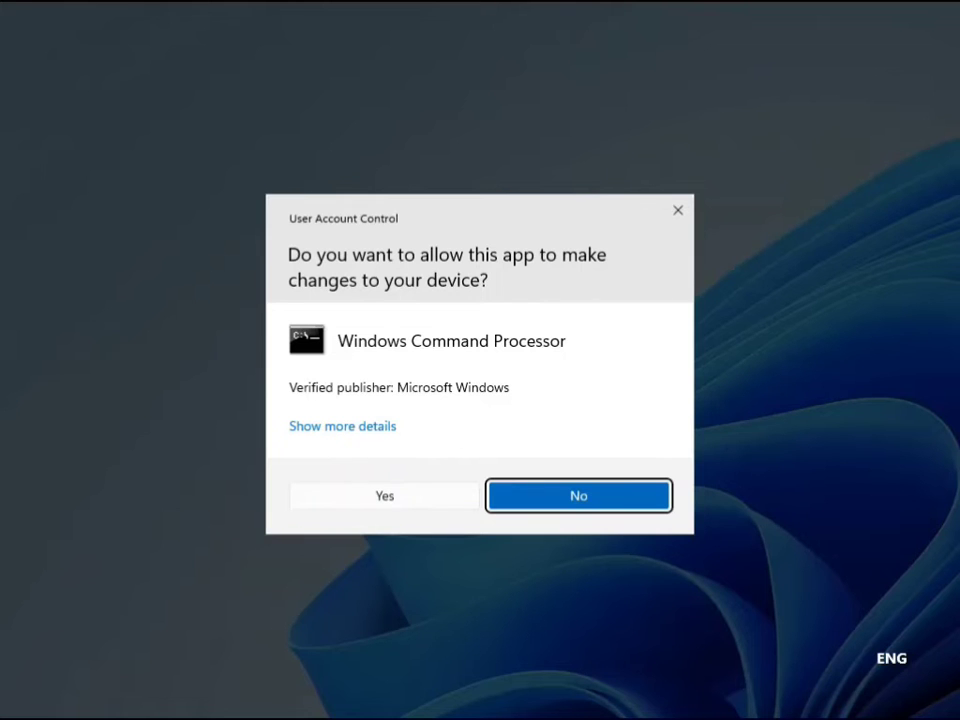
pyautogui.click(384, 495)
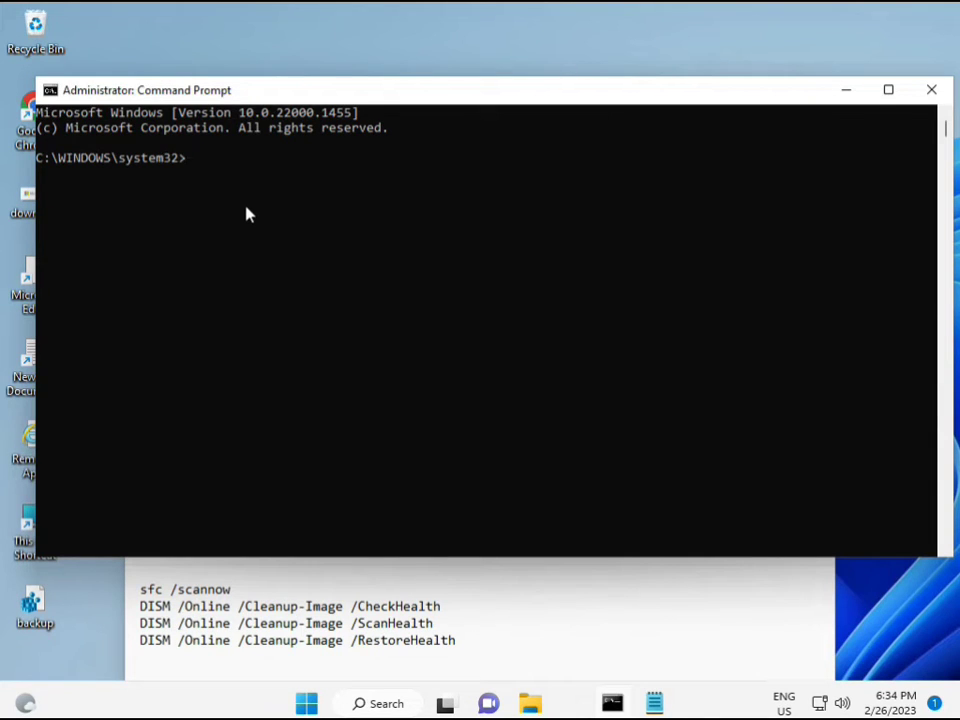
# Run sfc /scannow in Command Prompt to verify system file integrity.
pyautogui.write('sfc')
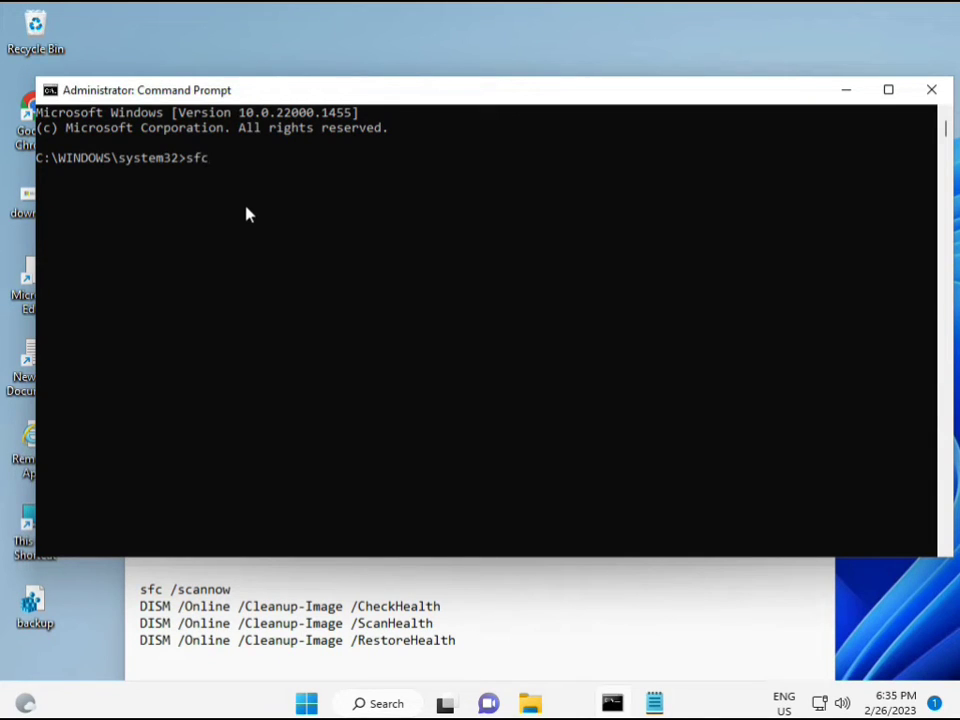
pyautogui.write('/scanno')
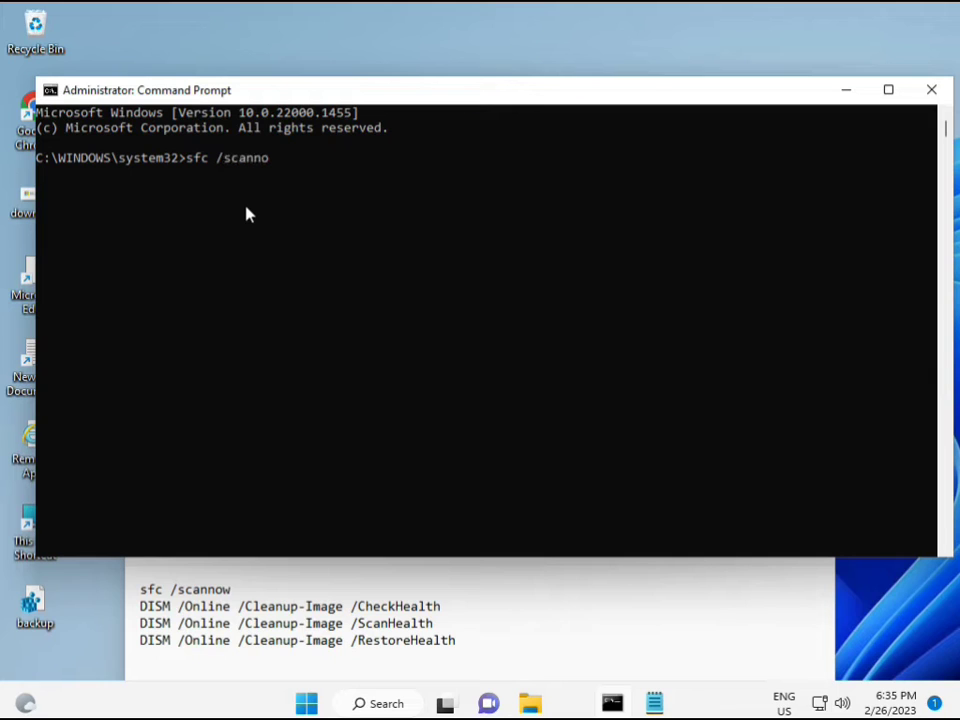
pyautogui.write('w')
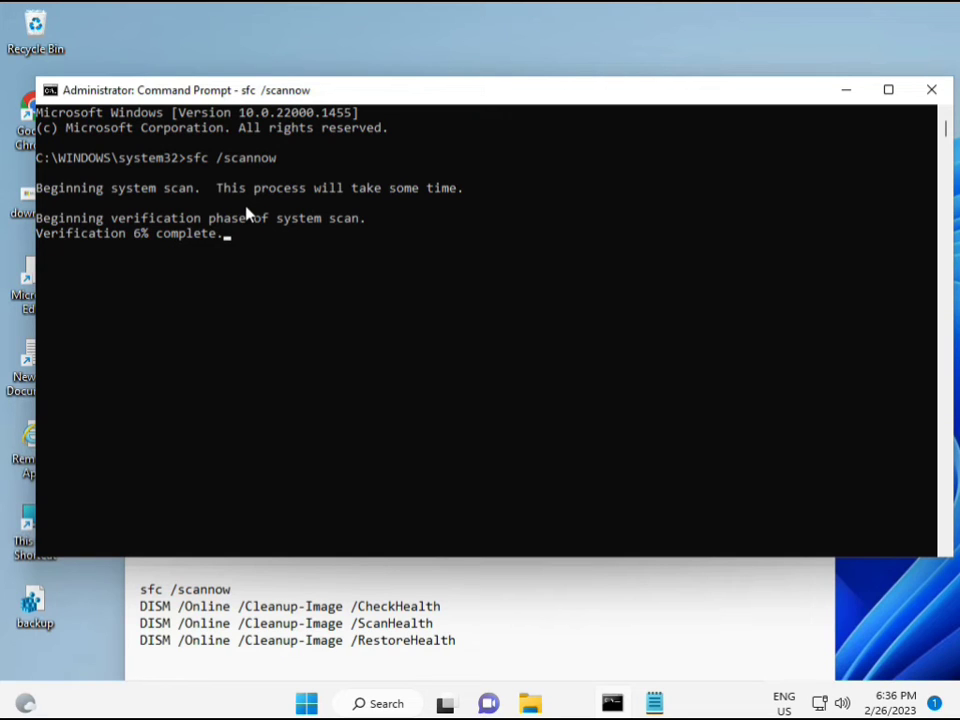
pyautogui.moveTo(637, 560)
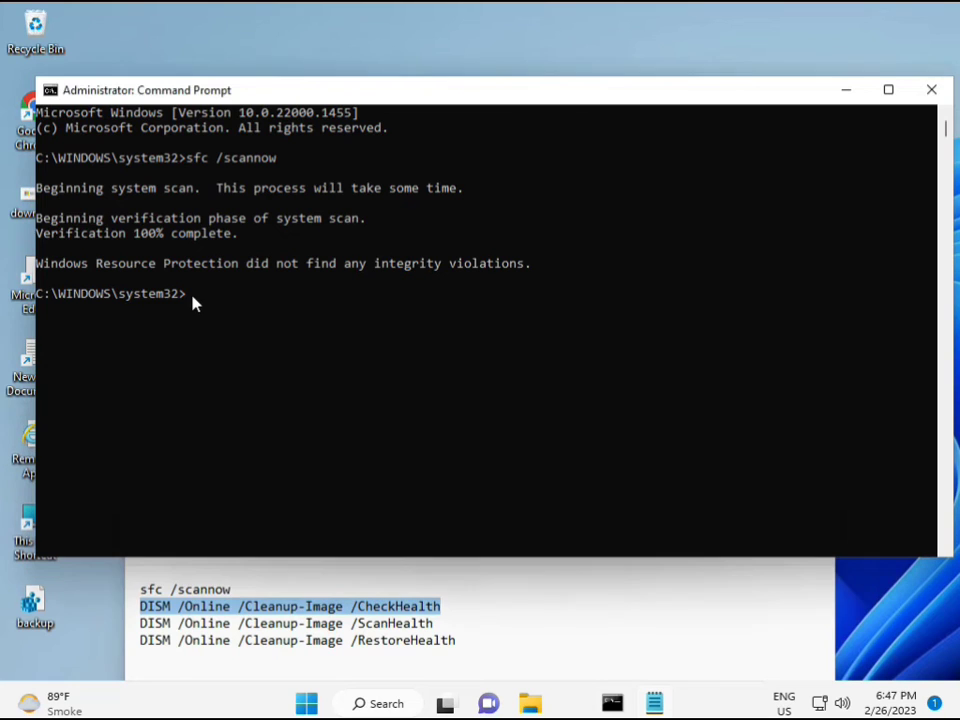
pyautogui.moveTo(80, 90)
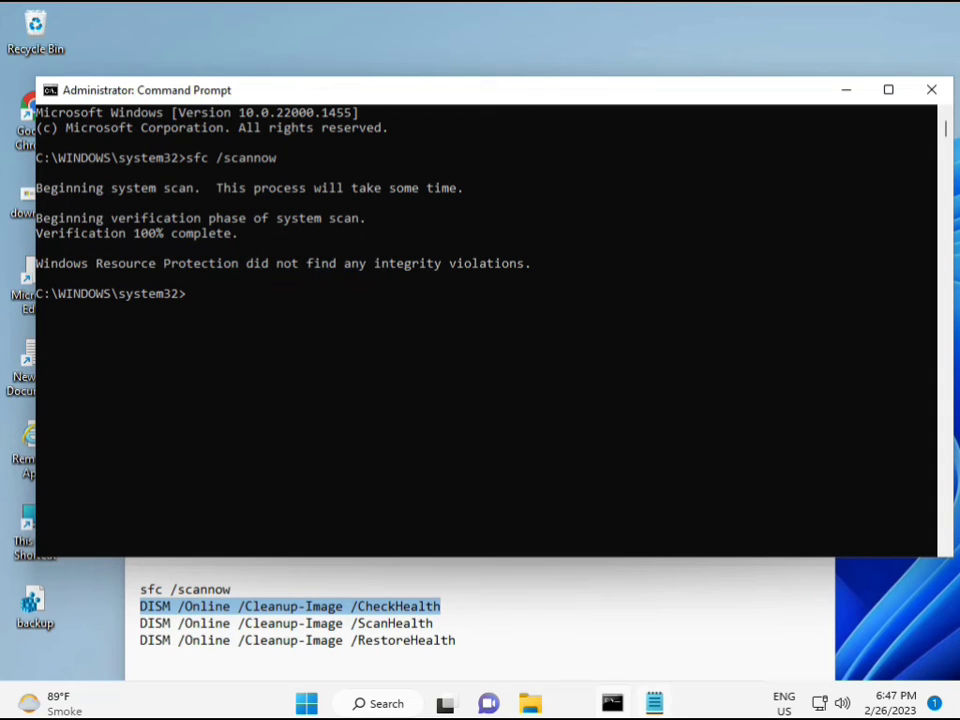
# Run DISM /Online /Cleanup-Image /CheckHealth to confirm the component store is healthy.
pyautogui.write('DISM /Online /Cleanup-Image /CheckHealth')
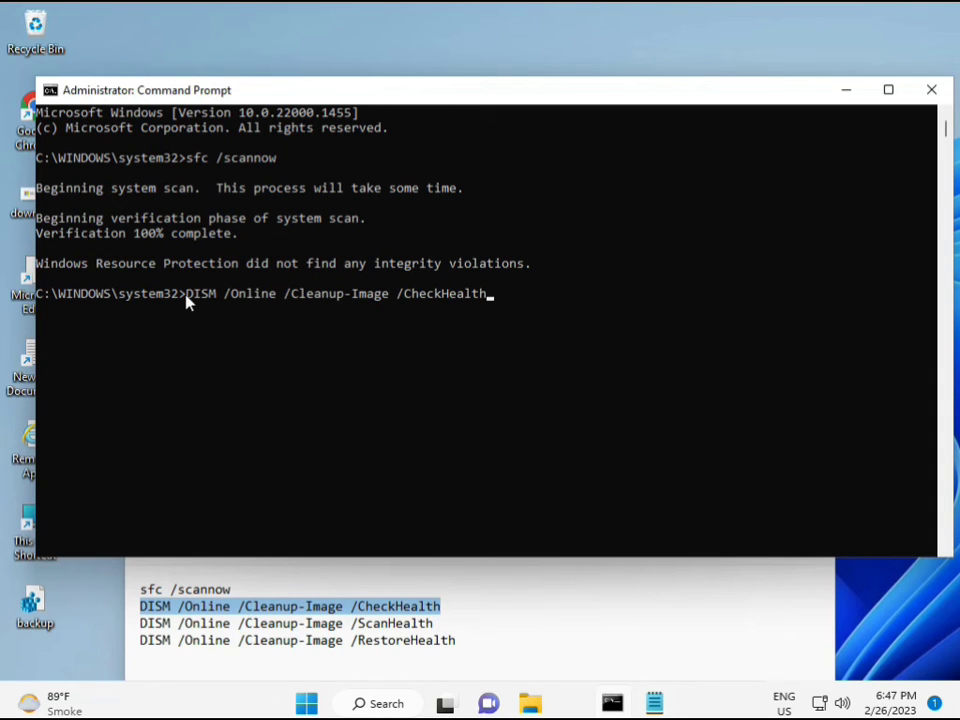
pyautogui.moveTo(199, 316)
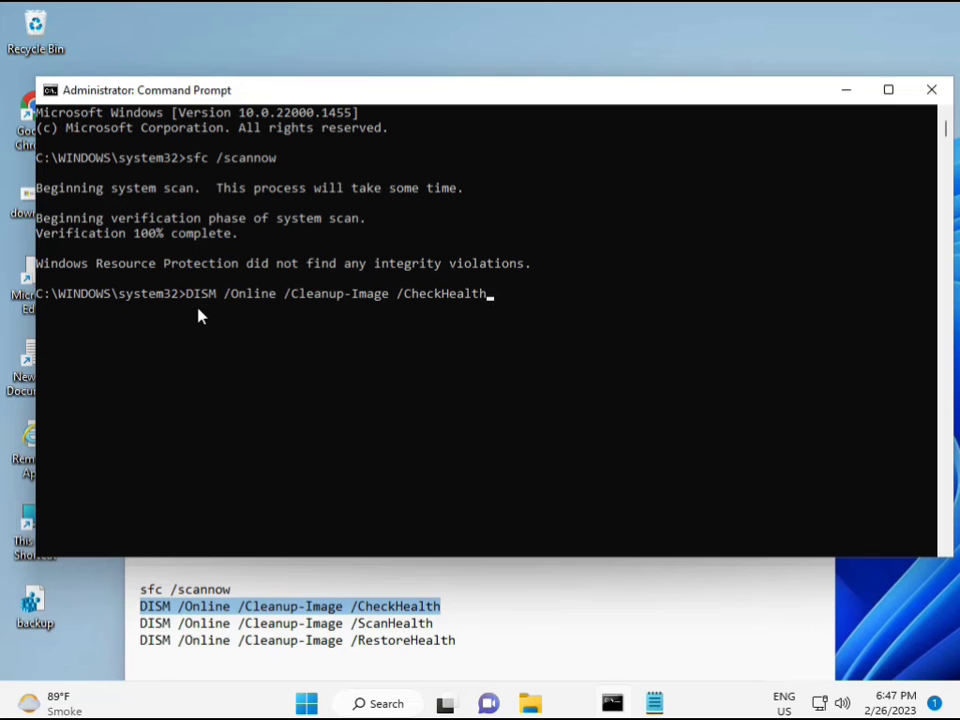
pyautogui.press('Enter')
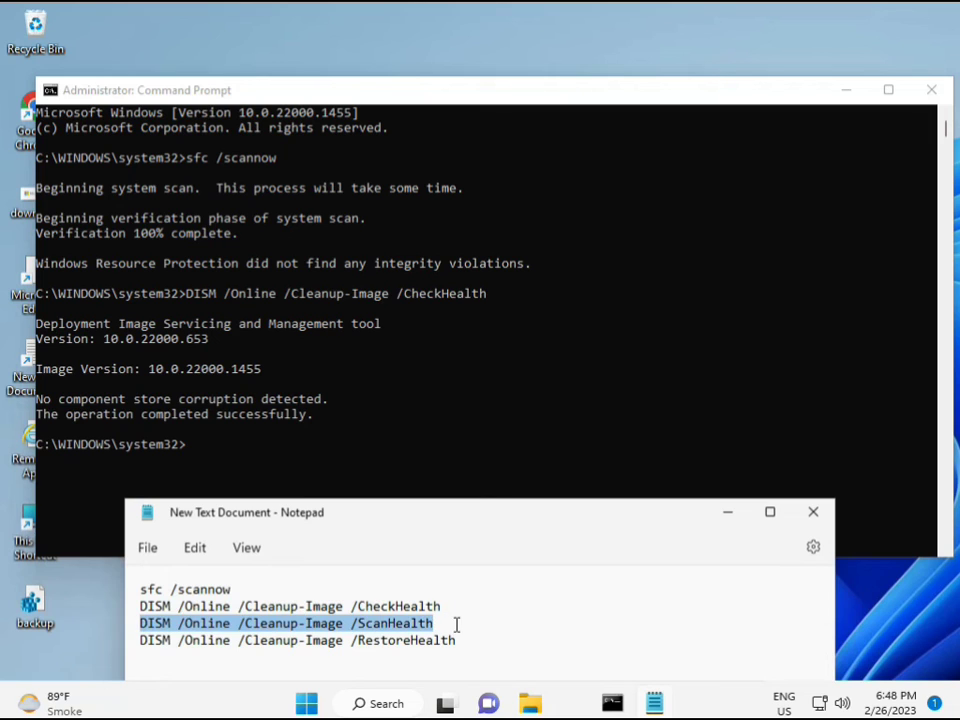
# Copy the ScanHealth line from Notepad and run DISM /Online /Cleanup-Image /ScanHealth.
pyautogui.rightClick(456, 623)
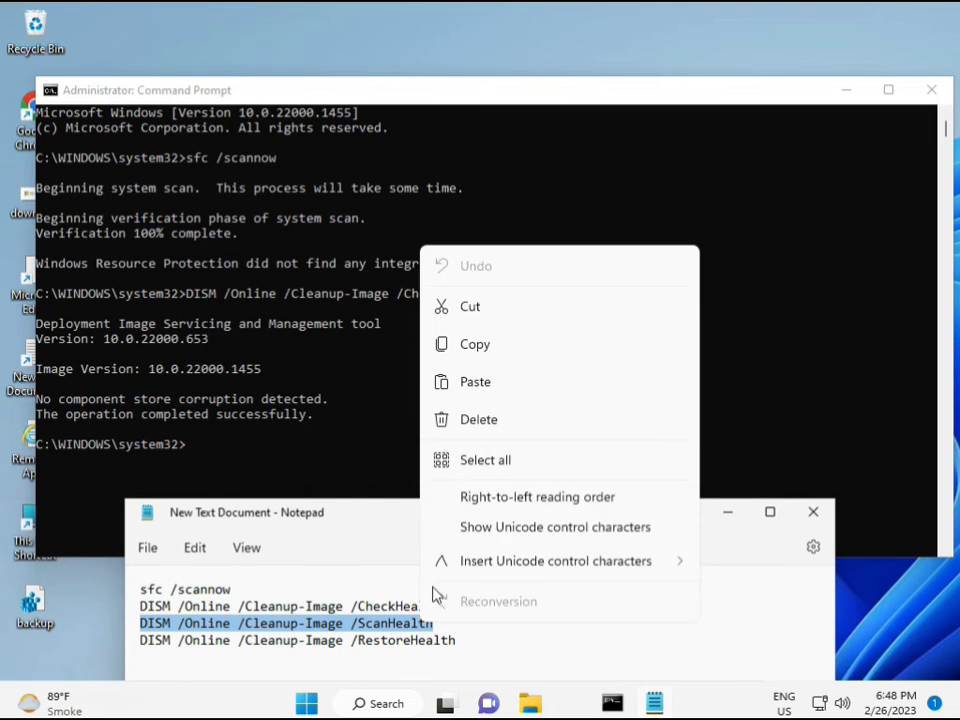
pyautogui.click(210, 458)
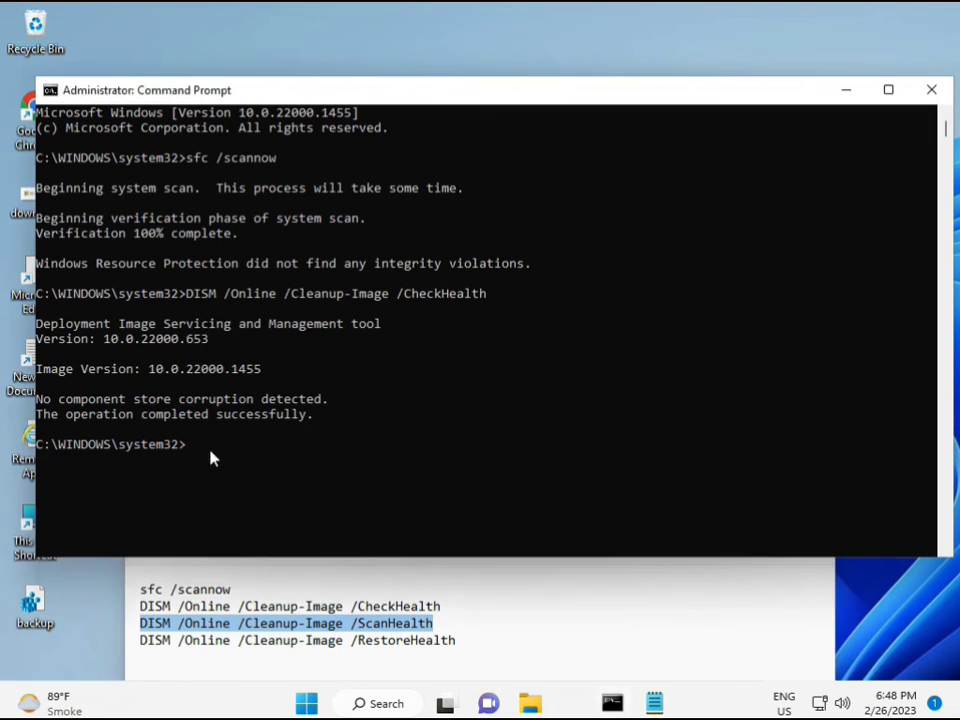
pyautogui.moveTo(195, 453)
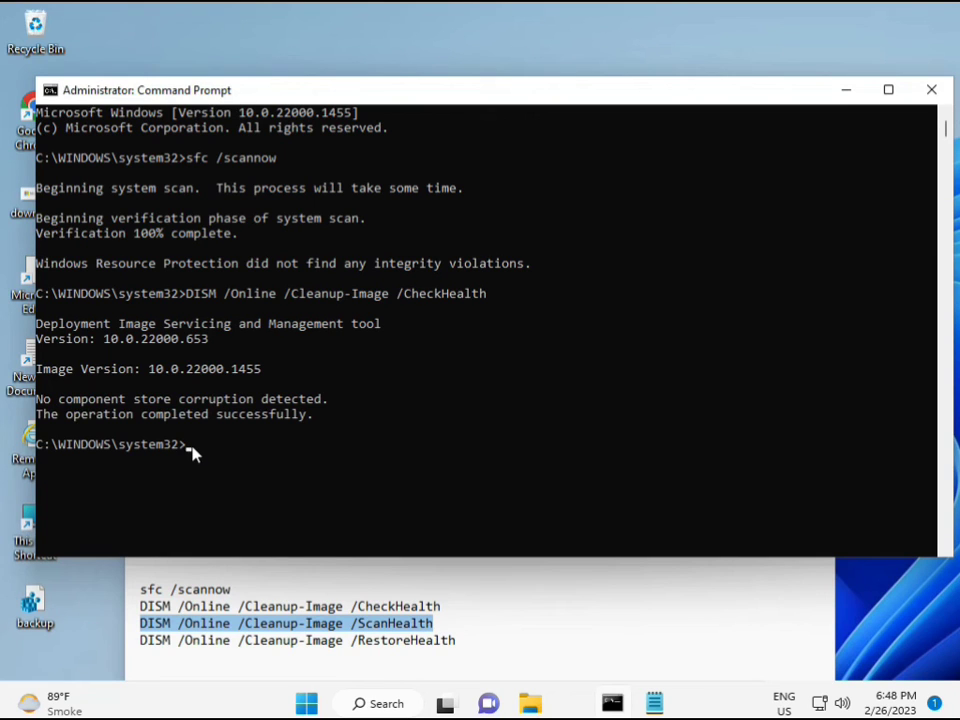
pyautogui.write('DISM /Online /Cleanup-Image /ScanHealth')
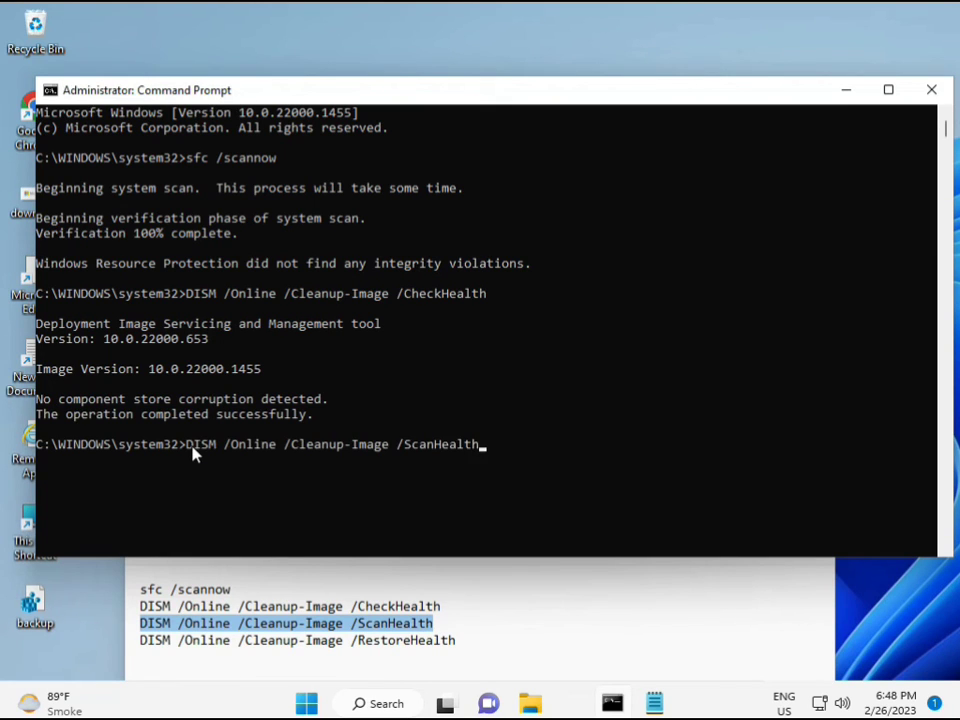
pyautogui.press('enter')
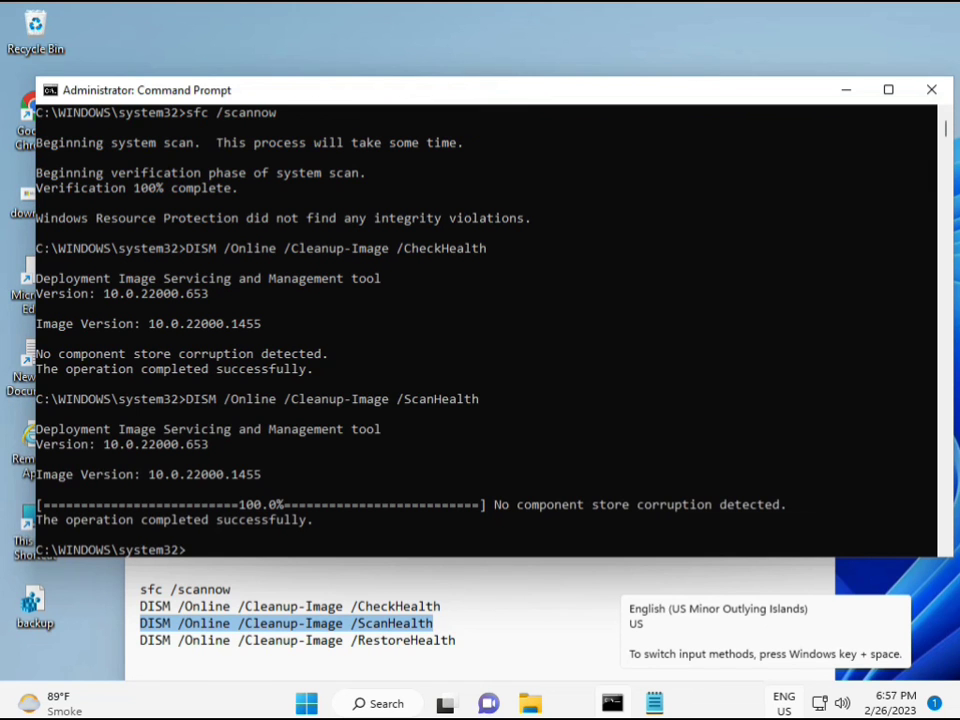
pyautogui.doubleClick(238, 519)
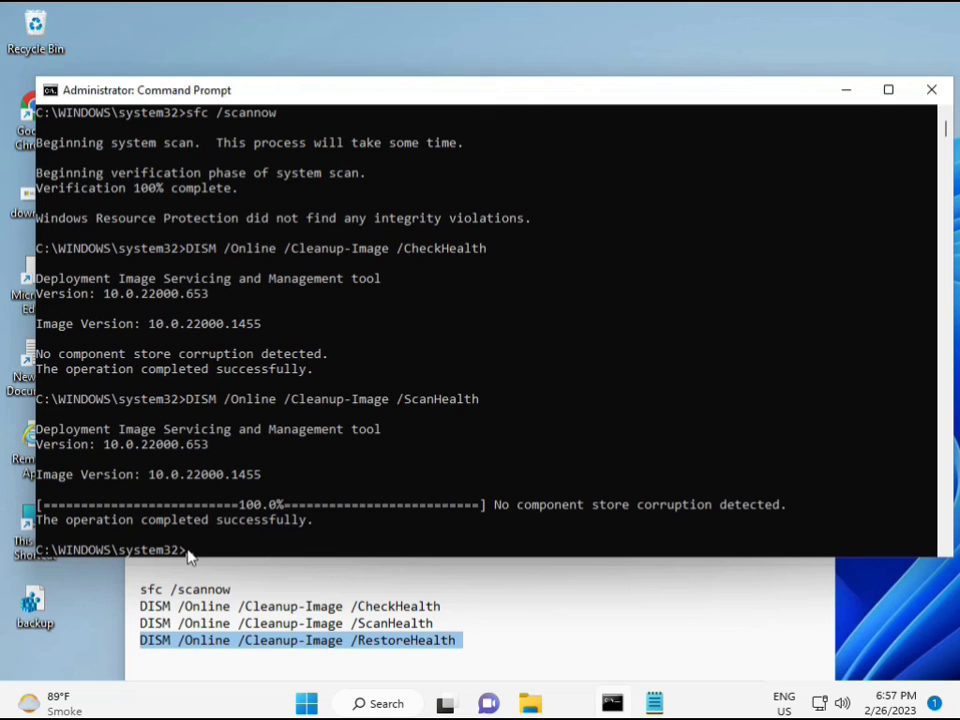
# Run DISM /Online /Cleanup-Image /RestoreHealth to repair the Windows image.
pyautogui.write('DISM /Online /Cleanup-Image /RestoreHealth')
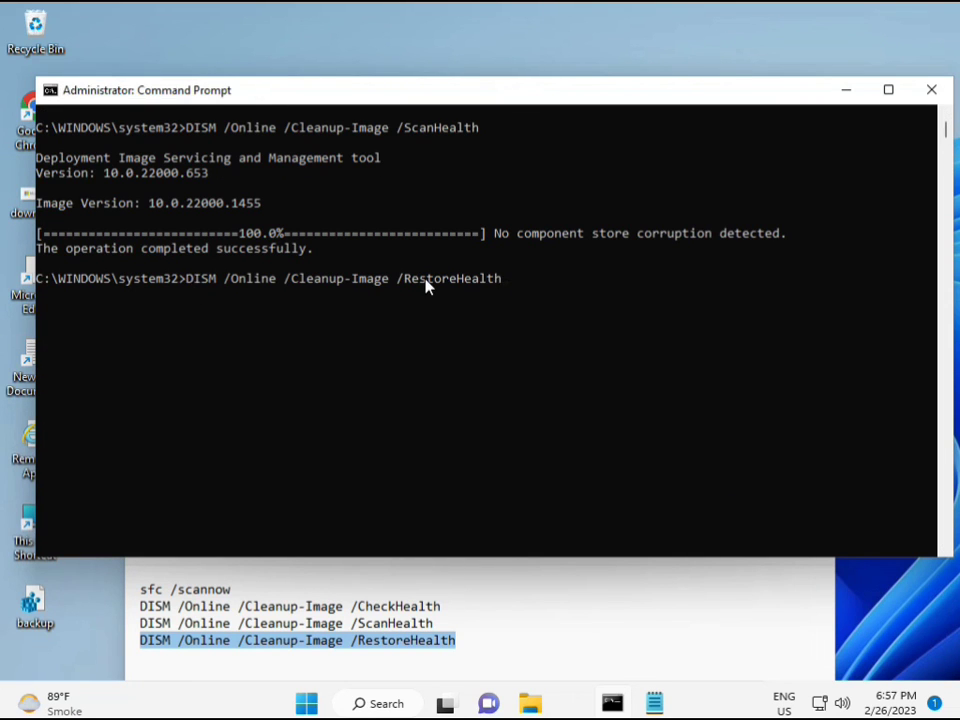
pyautogui.press('enter')
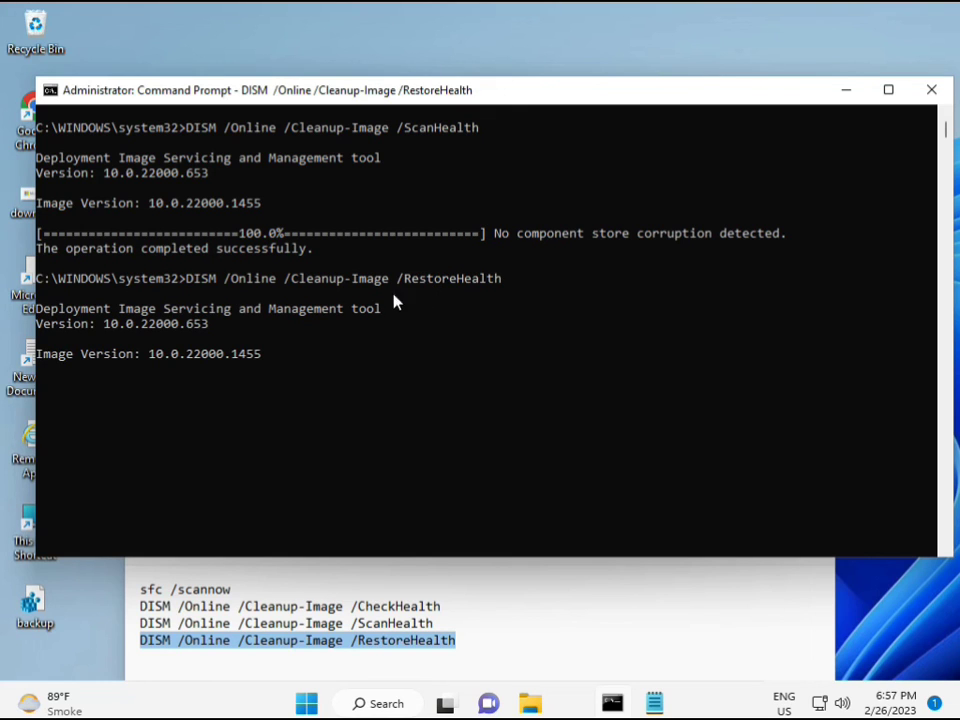